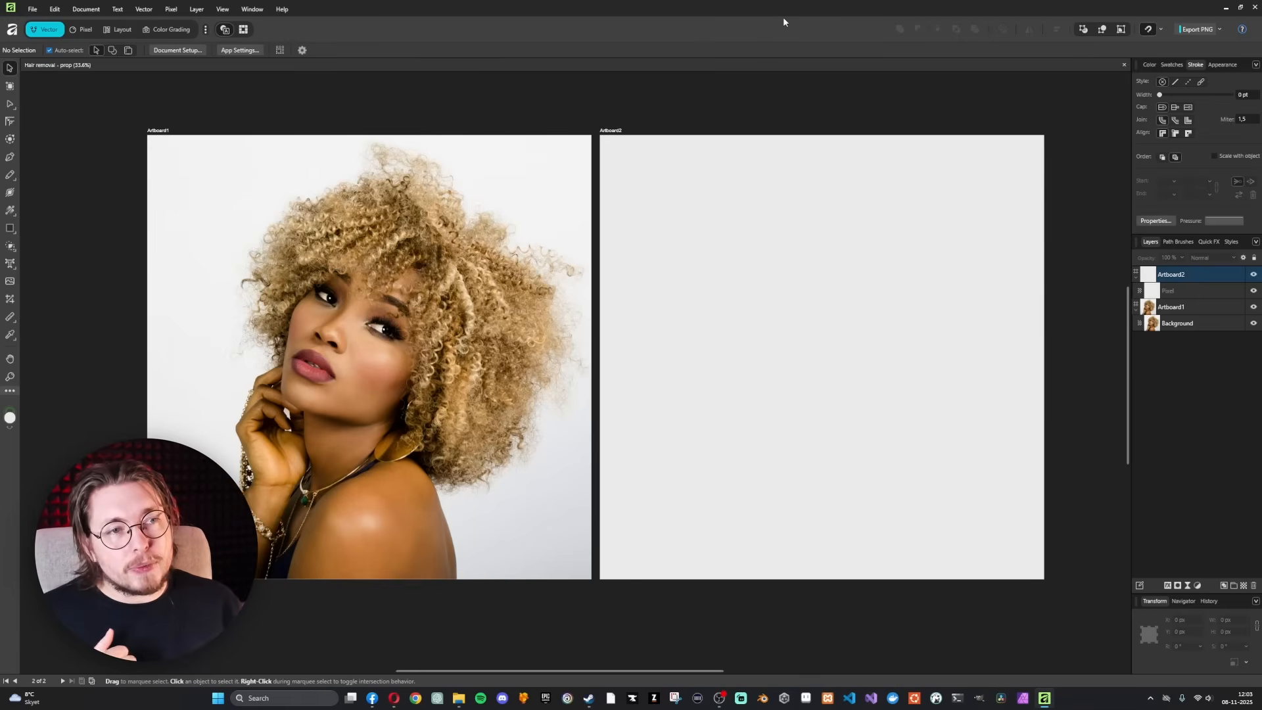
pyautogui.moveTo(509, 87)
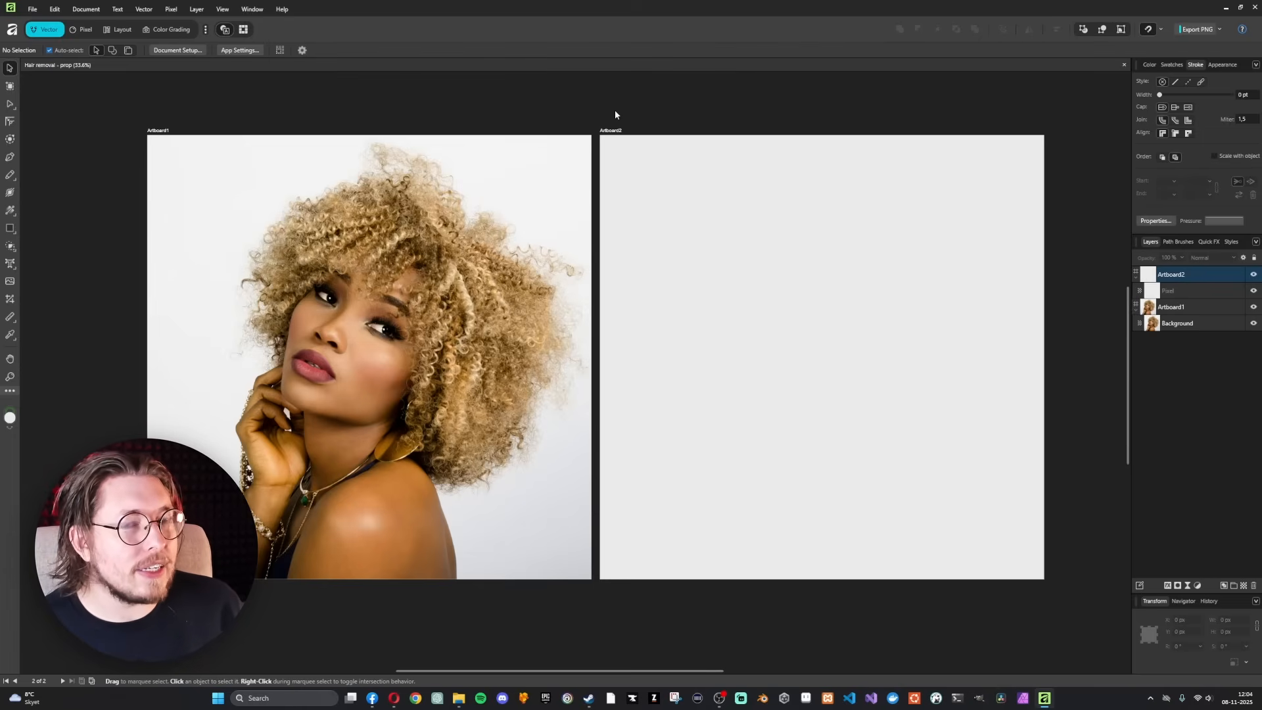
pyautogui.moveTo(360, 187)
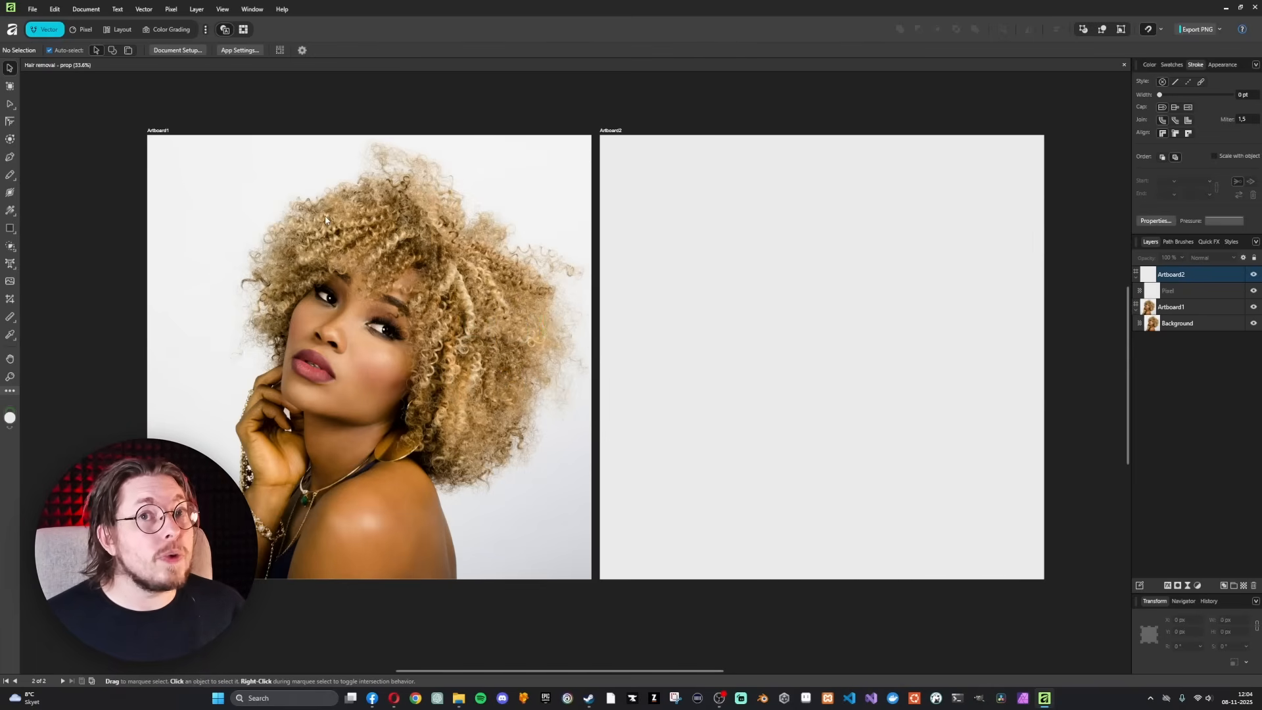
pyautogui.moveTo(955, 216)
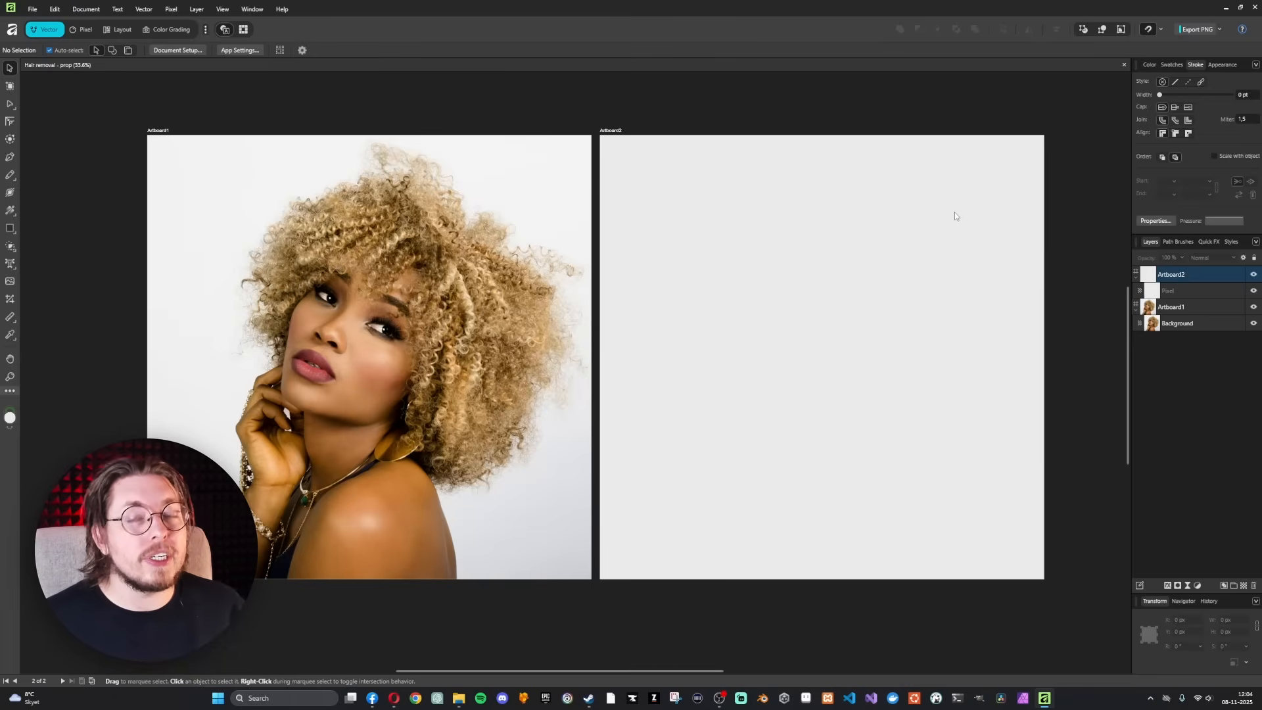
pyautogui.moveTo(889, 191)
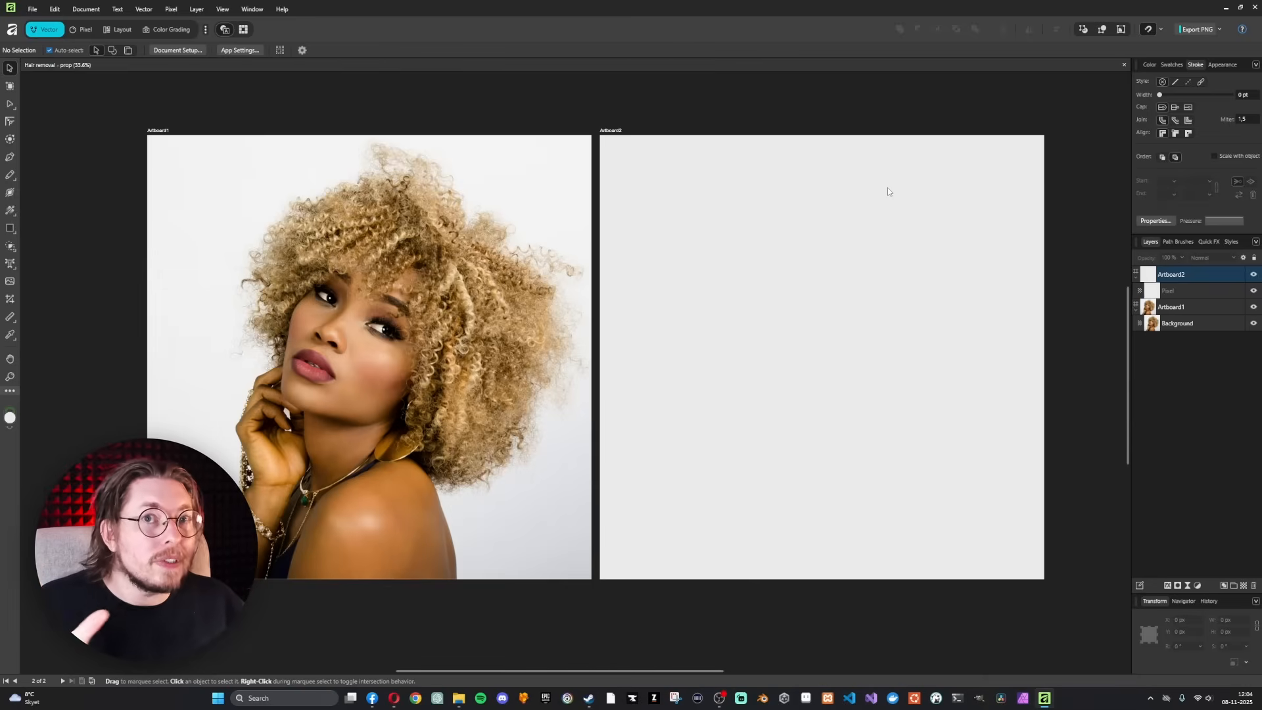
pyautogui.moveTo(44, 98)
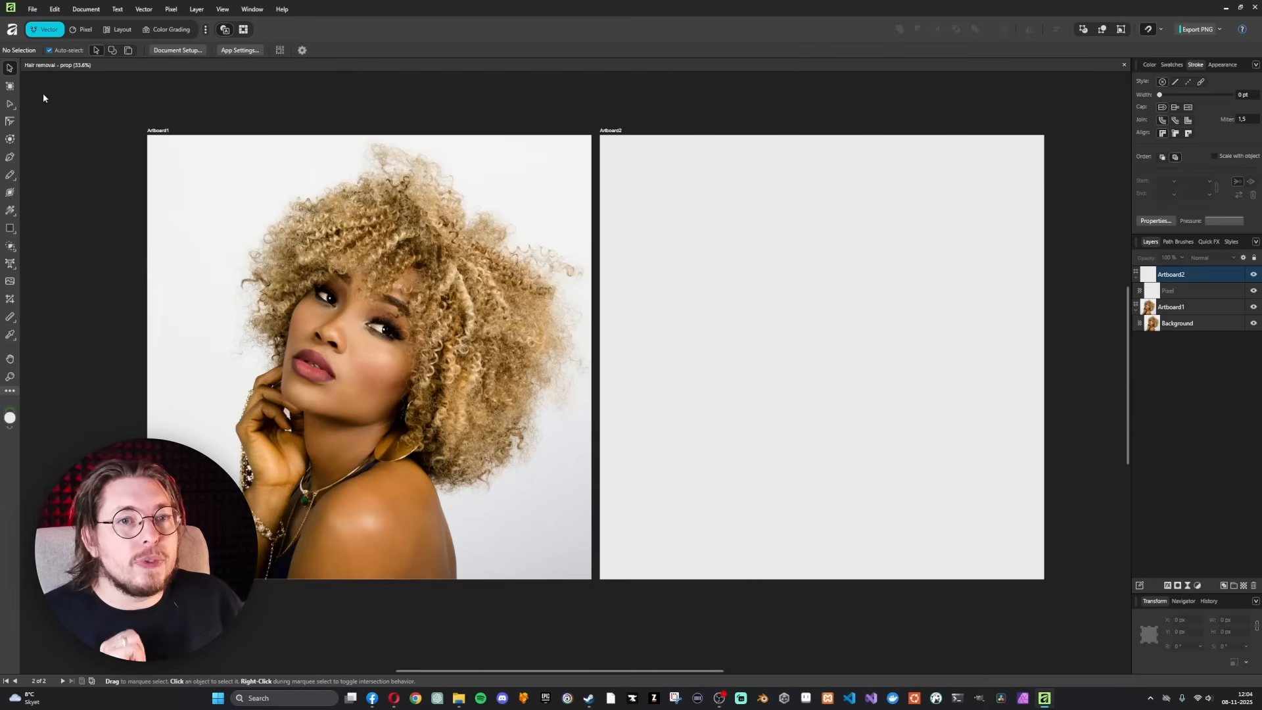
# Step: Switch to the Pixel persona with the Selection Brush Tool and target the Background layer
pyautogui.click(81, 30)
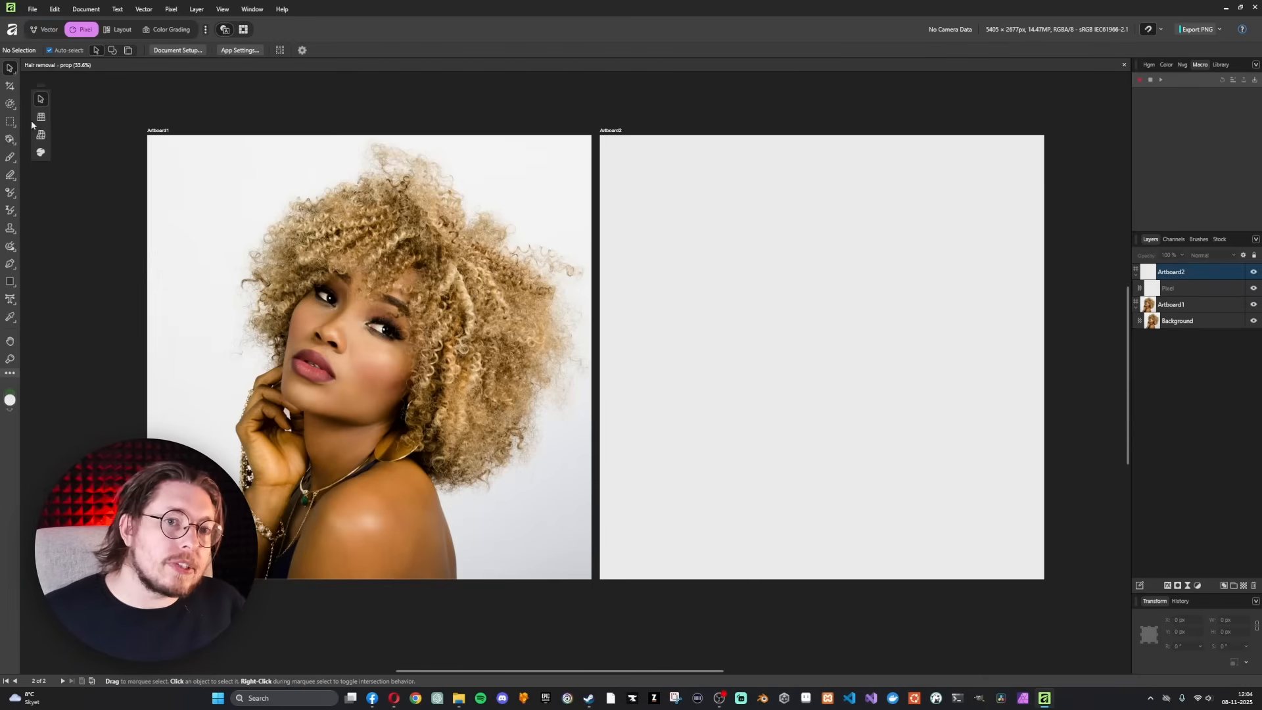
pyautogui.click(11, 104)
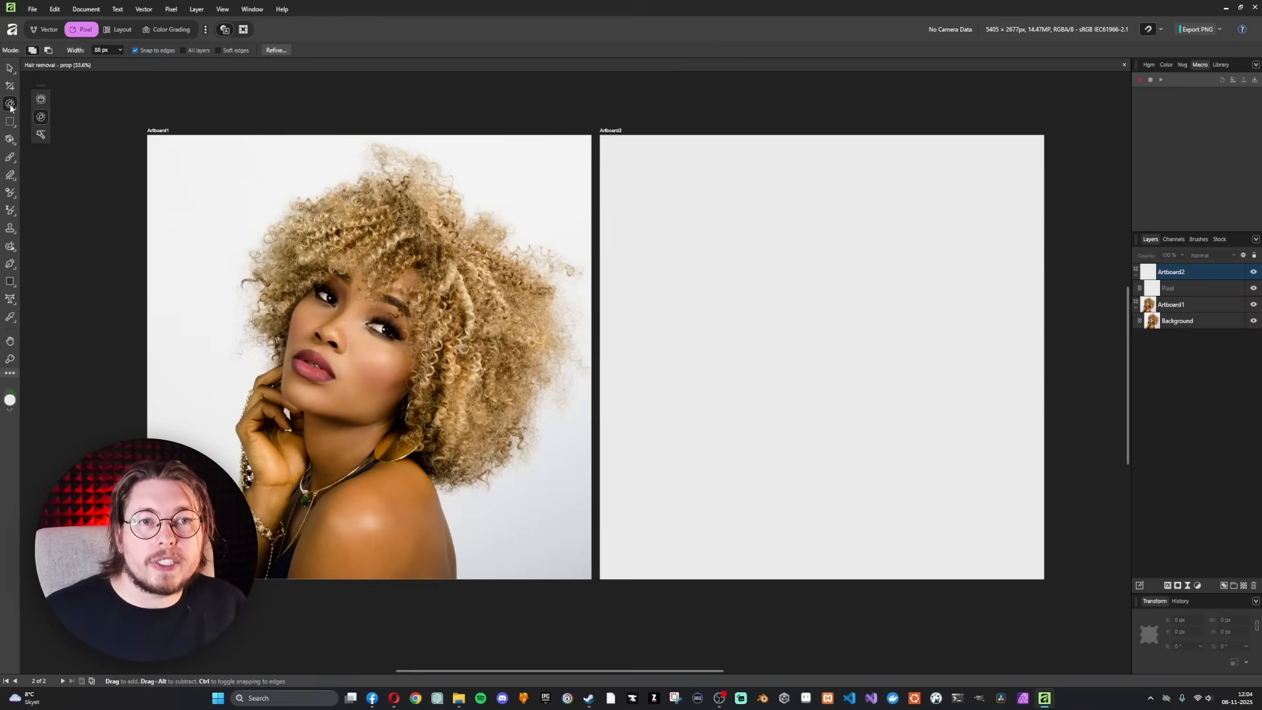
pyautogui.moveTo(11, 104)
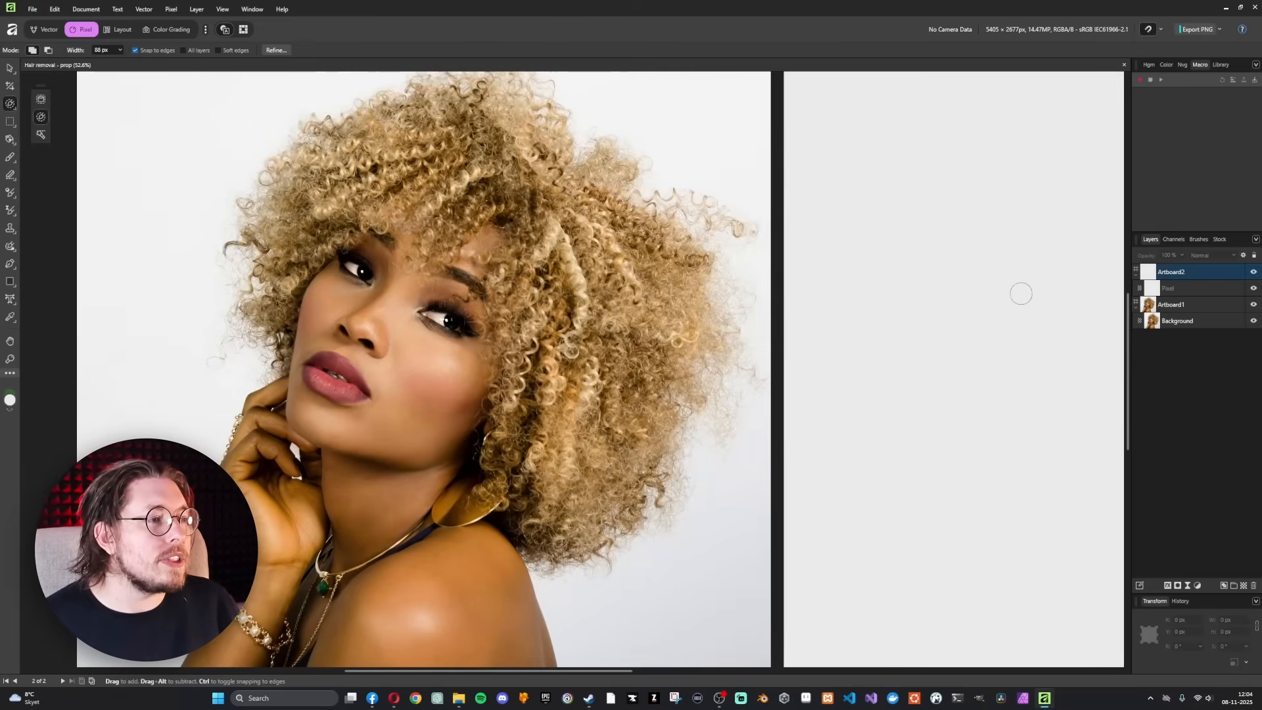
pyautogui.click(1178, 320)
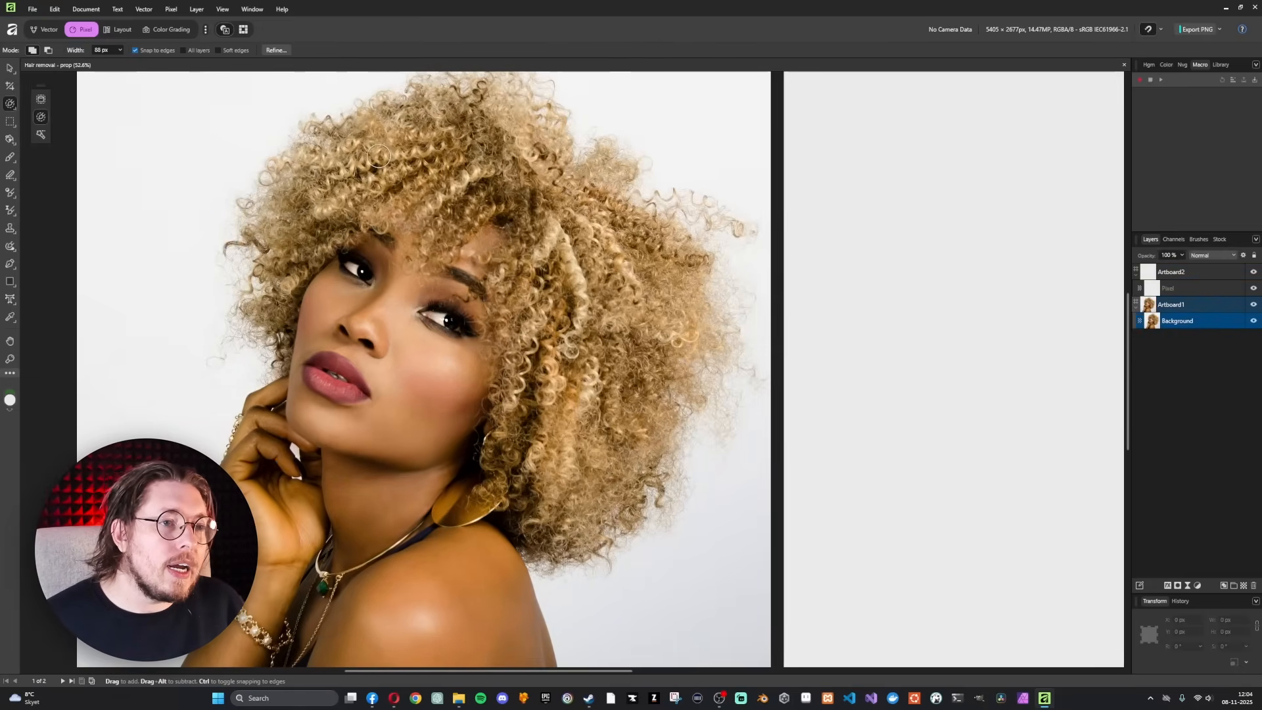
# Step: Paint a selection over the woman's face, curly hair and shoulder
pyautogui.moveTo(379, 157); pyautogui.dragTo(383, 246)
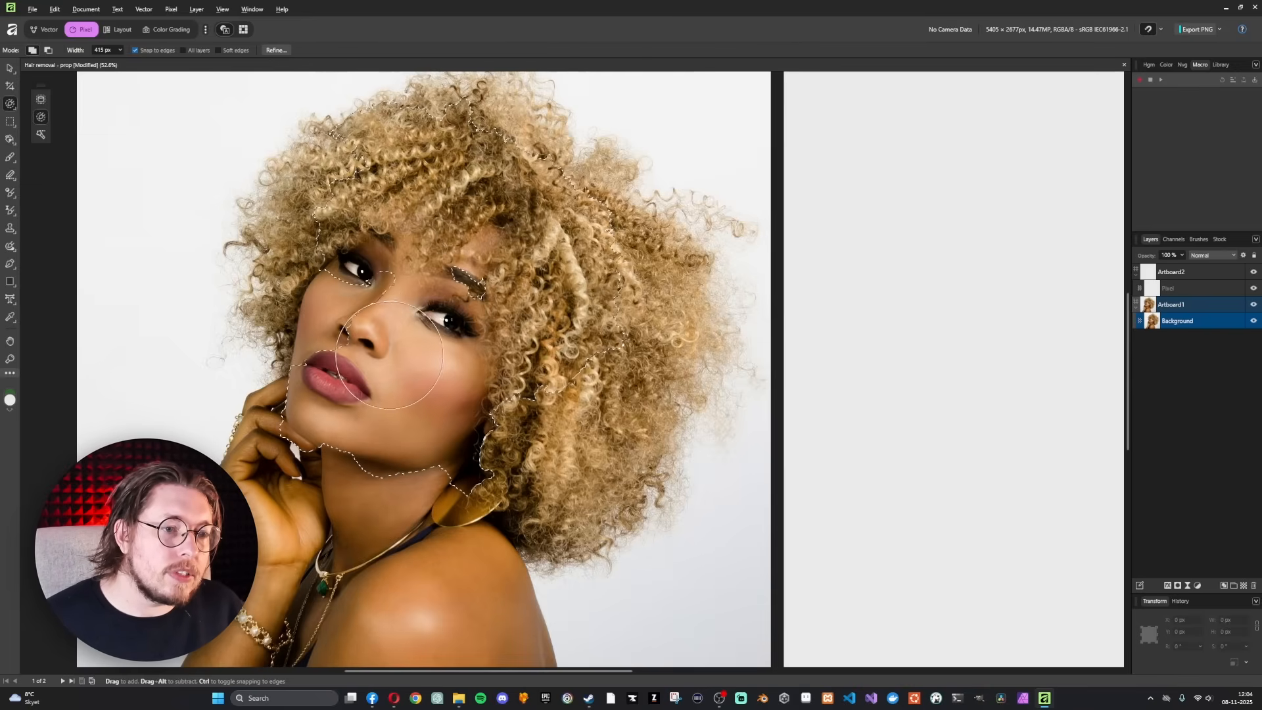
pyautogui.scroll(-3)
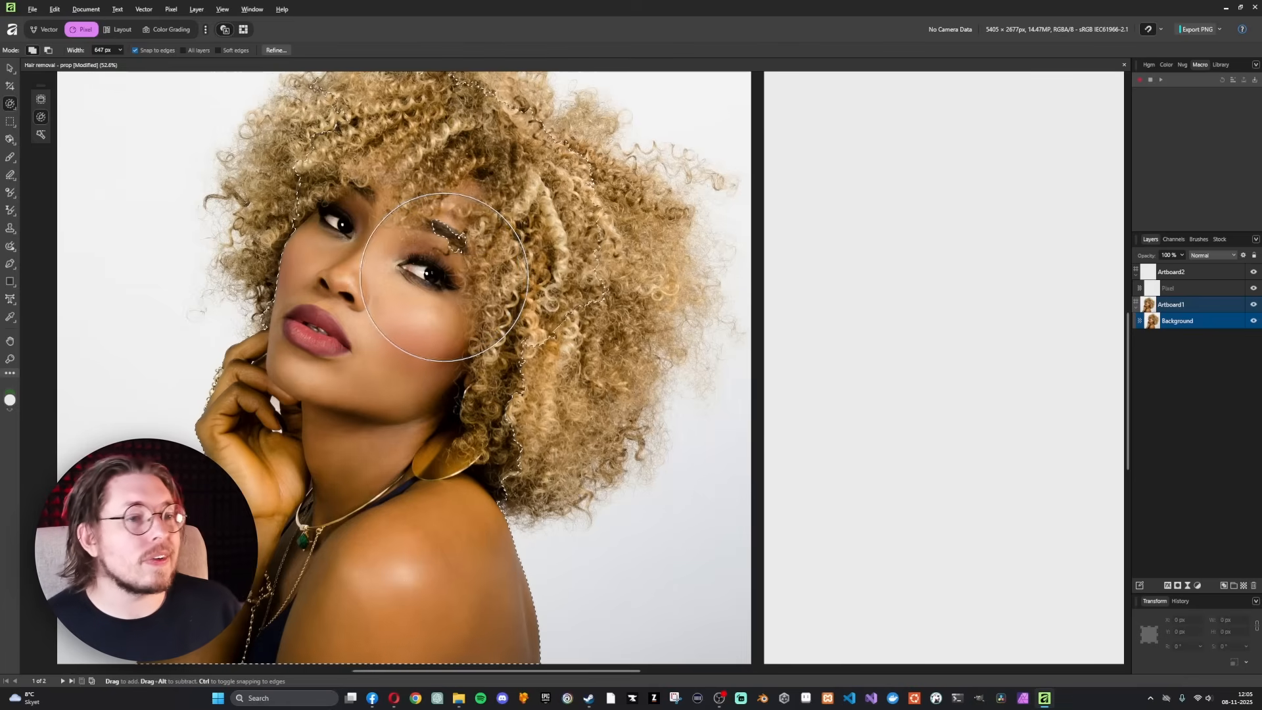
pyautogui.moveTo(439, 273); pyautogui.dragTo(548, 265)
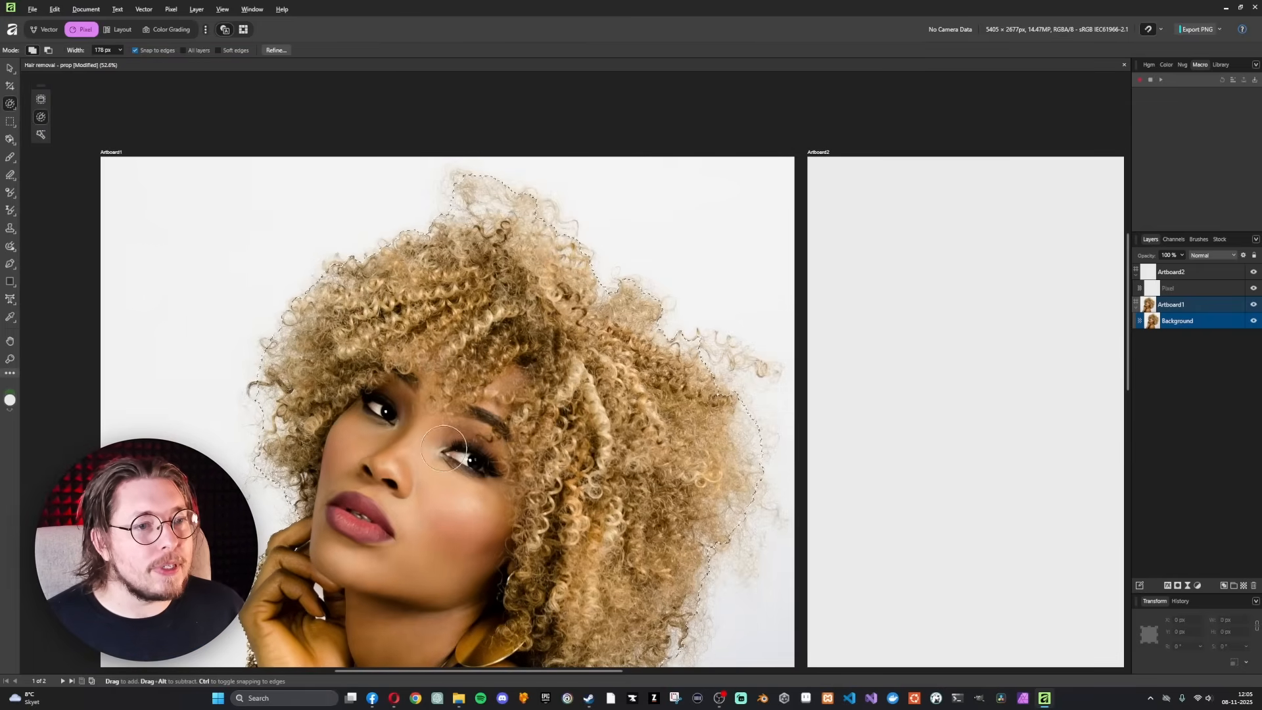
pyautogui.scroll(-3)
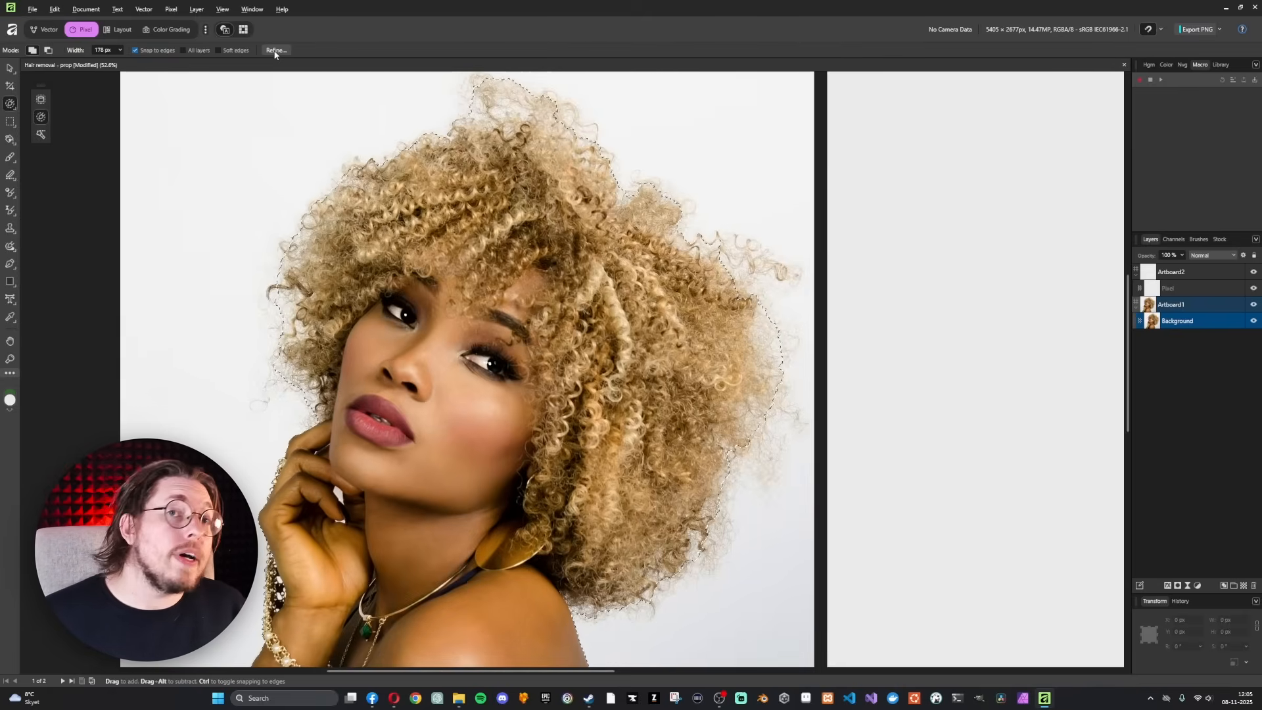
pyautogui.moveTo(11, 104)
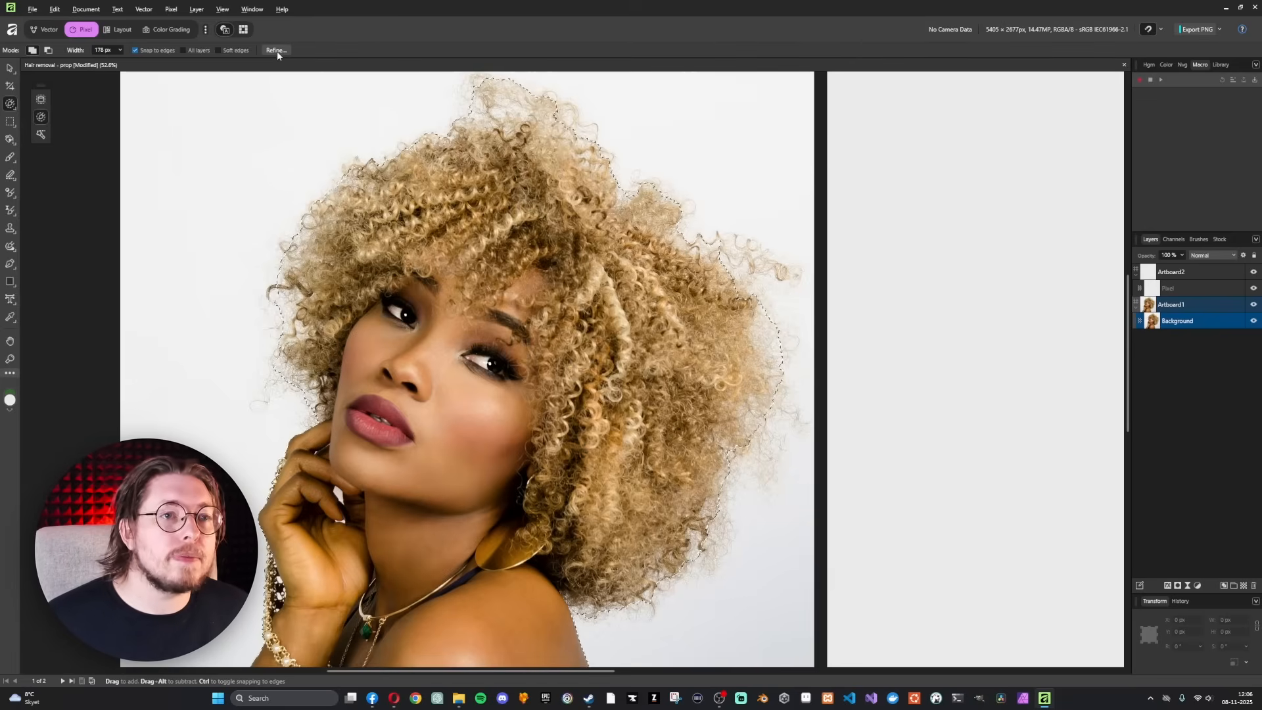
# Step: Open Refine Selection and matte the curly hair edge and lower stray curls
pyautogui.click(275, 50)
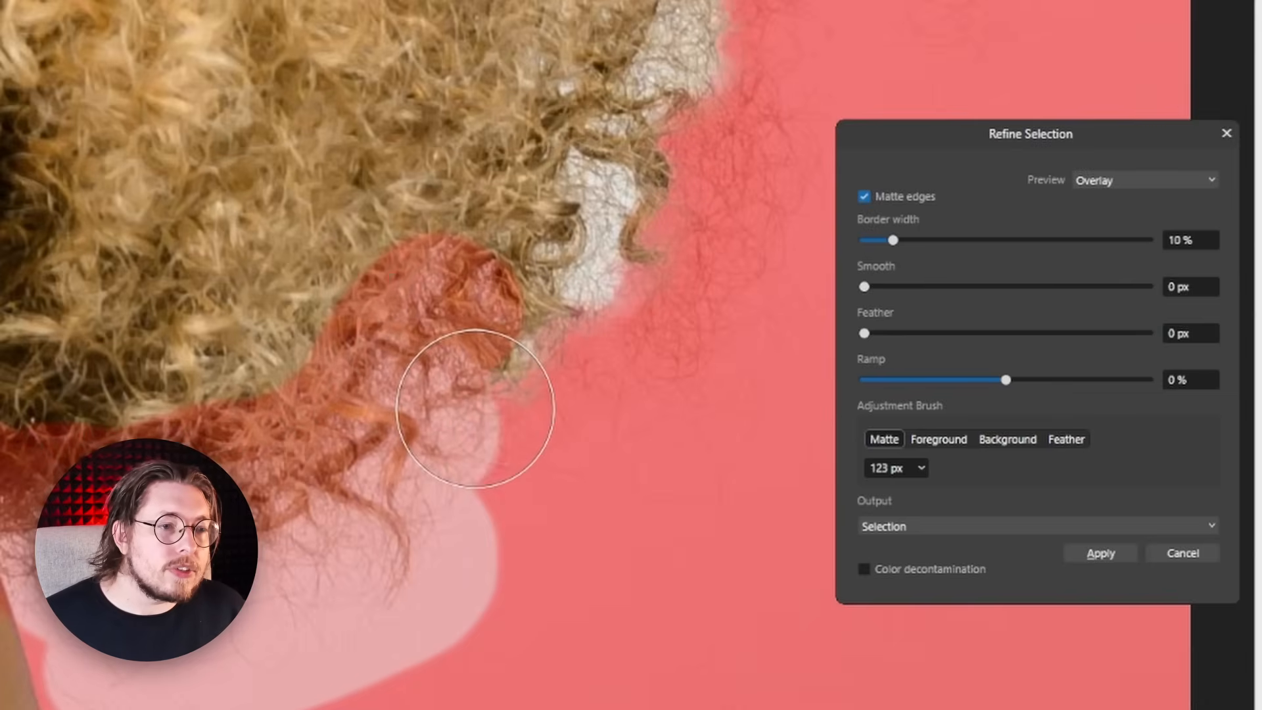
pyautogui.moveTo(475, 414); pyautogui.dragTo(523, 330)
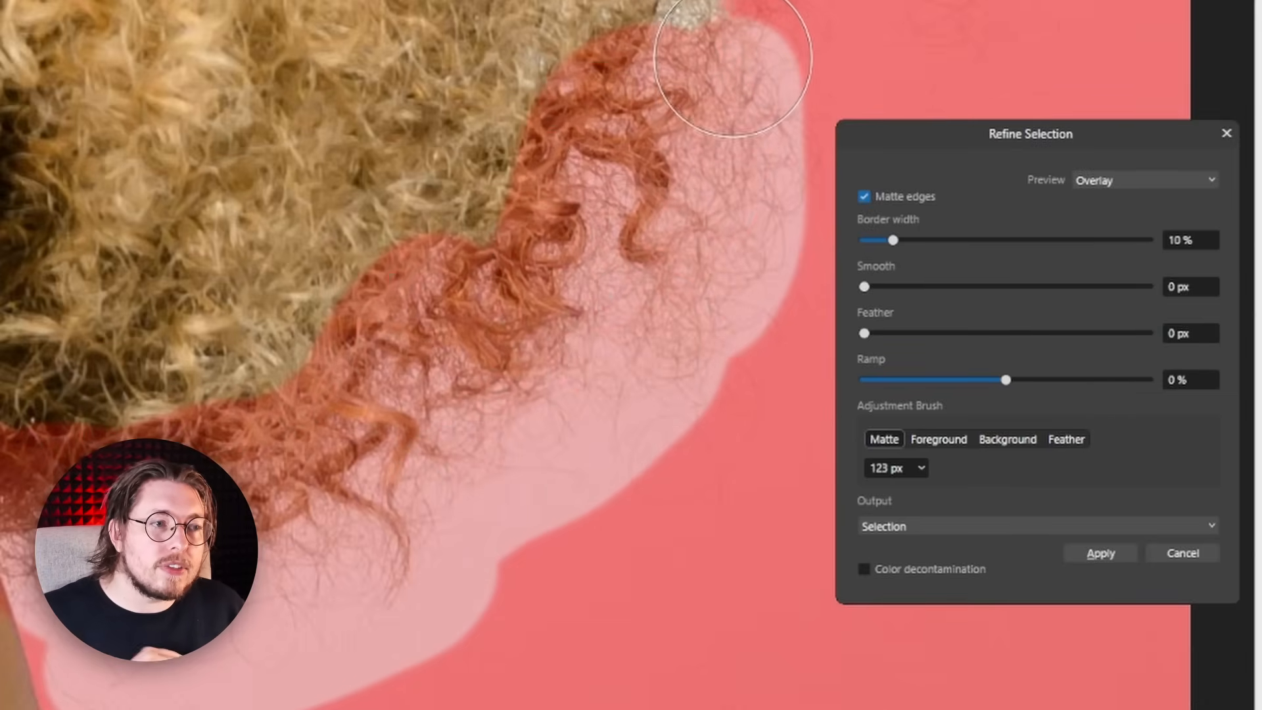
pyautogui.moveTo(728, 68); pyautogui.dragTo(731, 423)
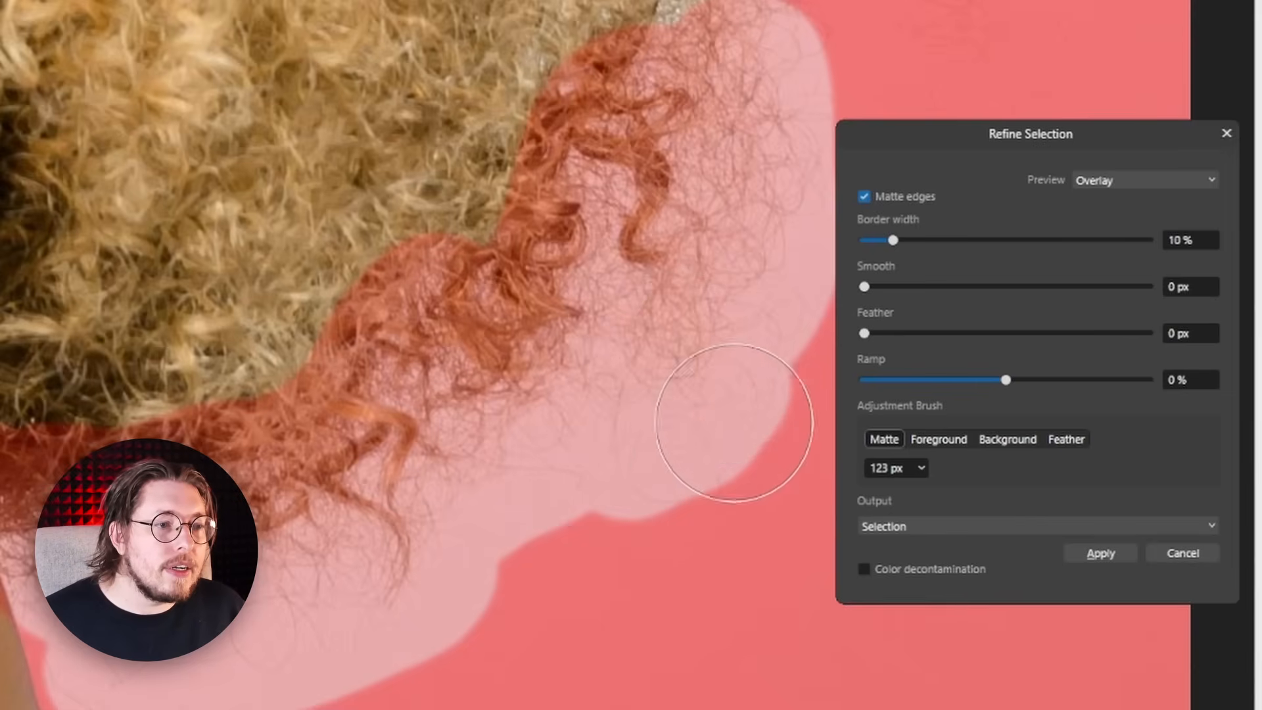
pyautogui.moveTo(728, 422); pyautogui.dragTo(527, 173)
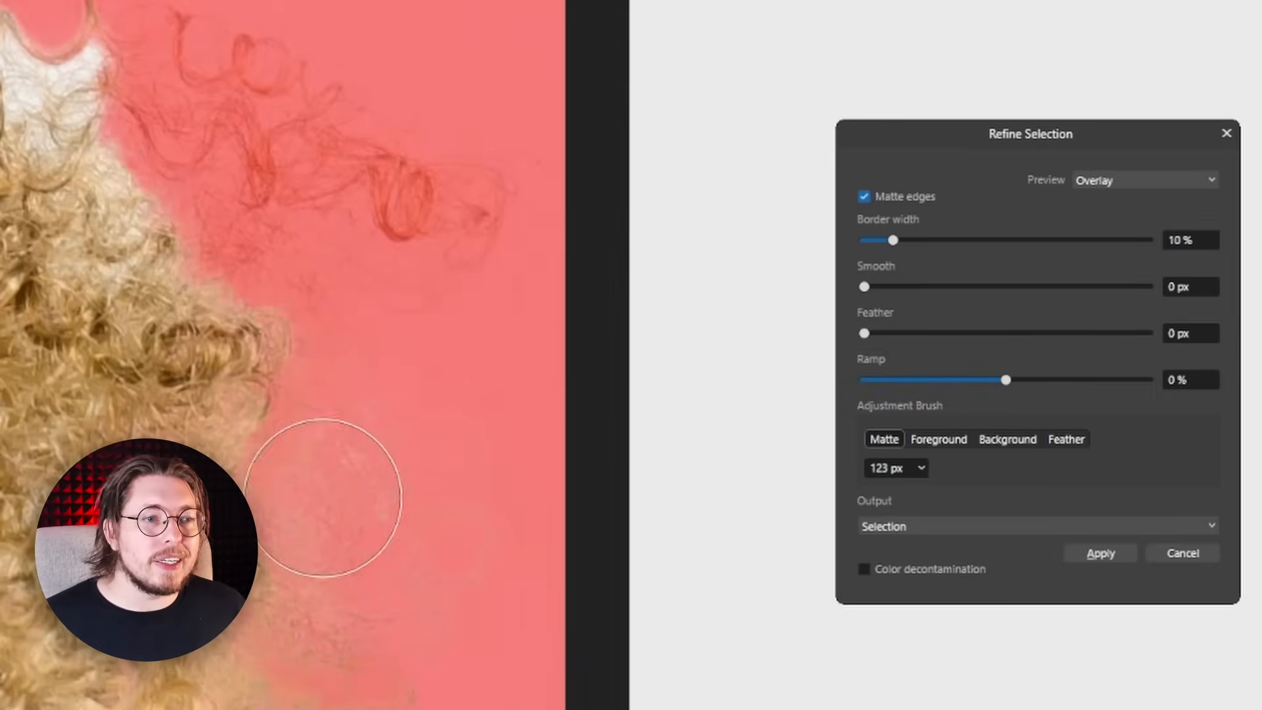
# Step: Matte the wispy flyaway curls along the top and left of the hair
pyautogui.moveTo(329, 497); pyautogui.dragTo(429, 328)
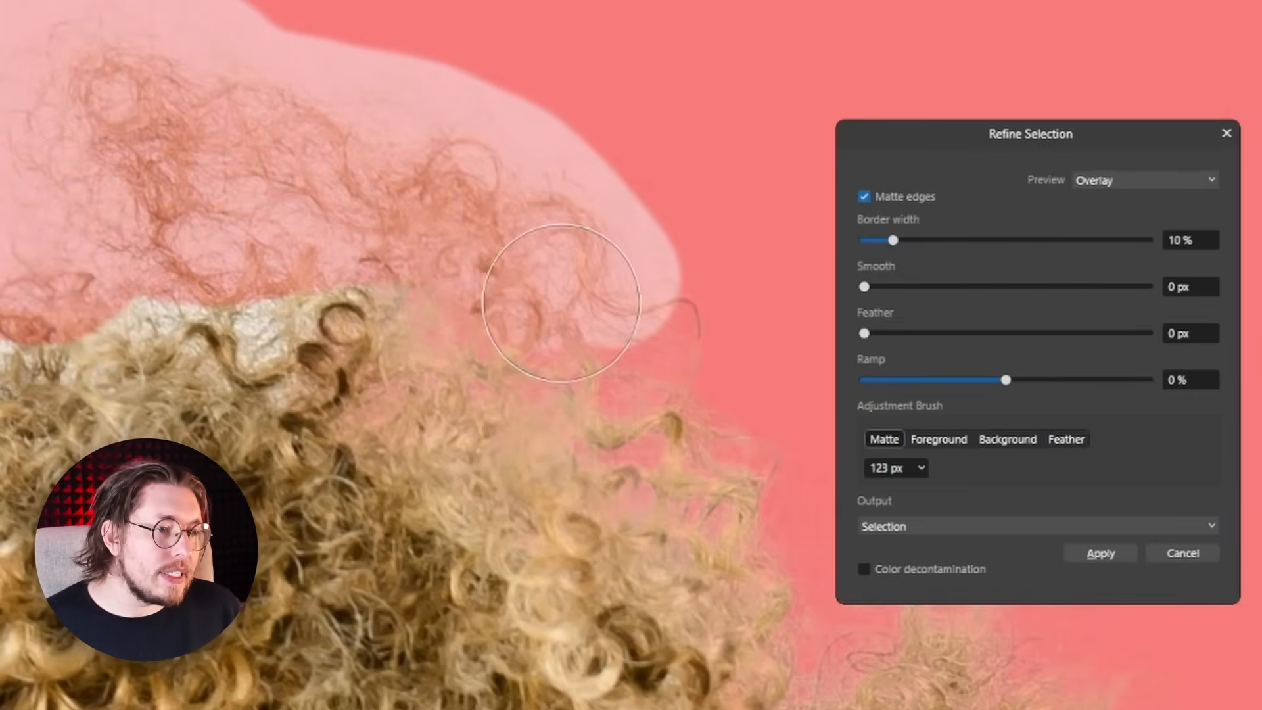
pyautogui.moveTo(563, 306); pyautogui.dragTo(205, 310)
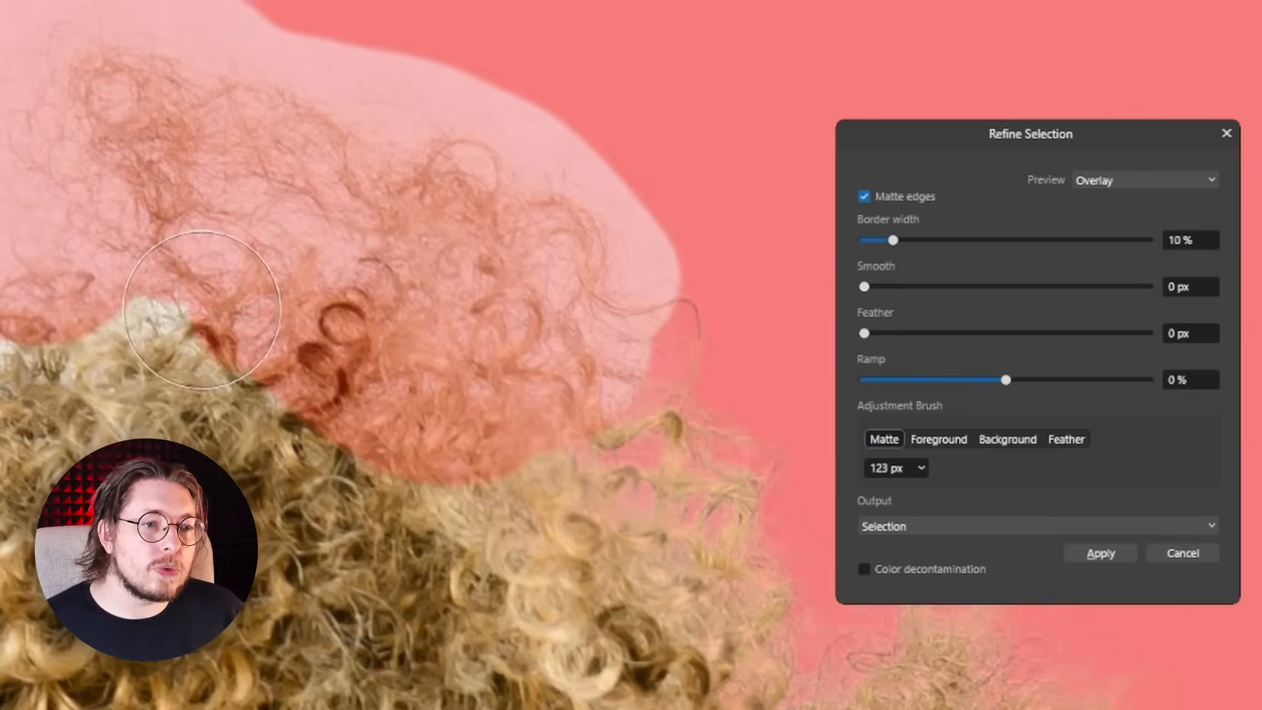
pyautogui.moveTo(209, 314); pyautogui.dragTo(330, 173)
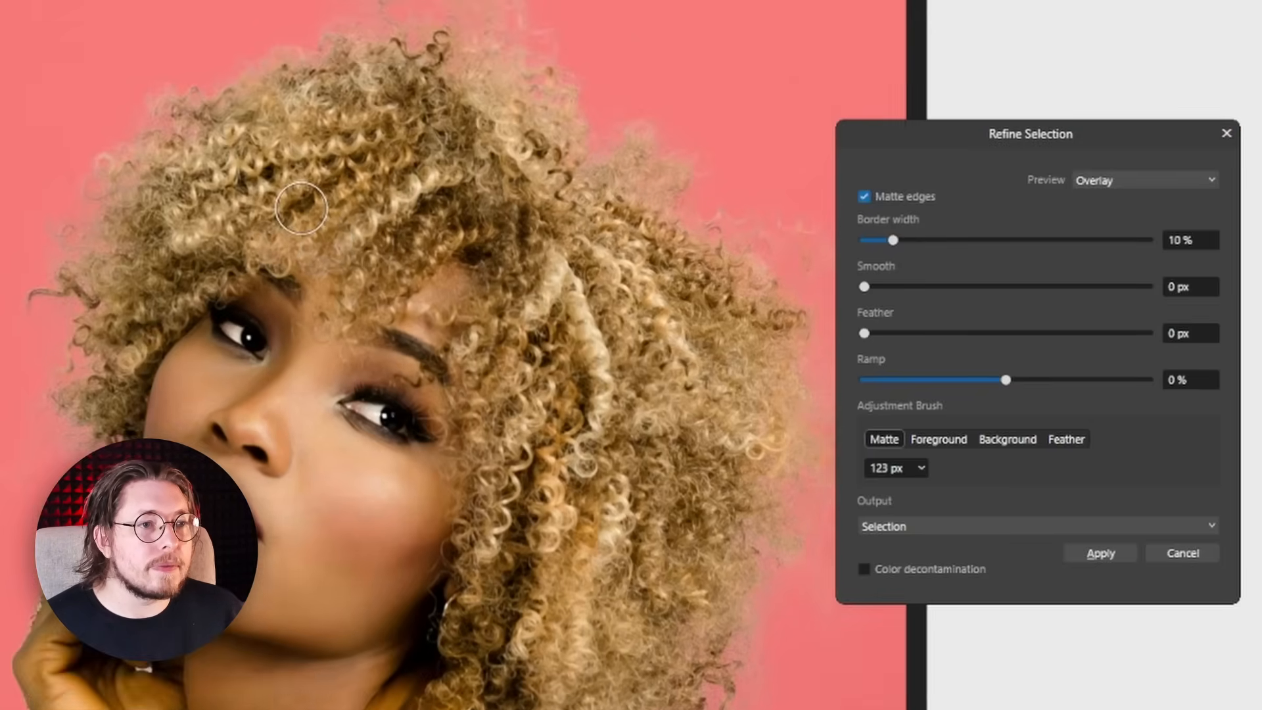
pyautogui.moveTo(1138, 195)
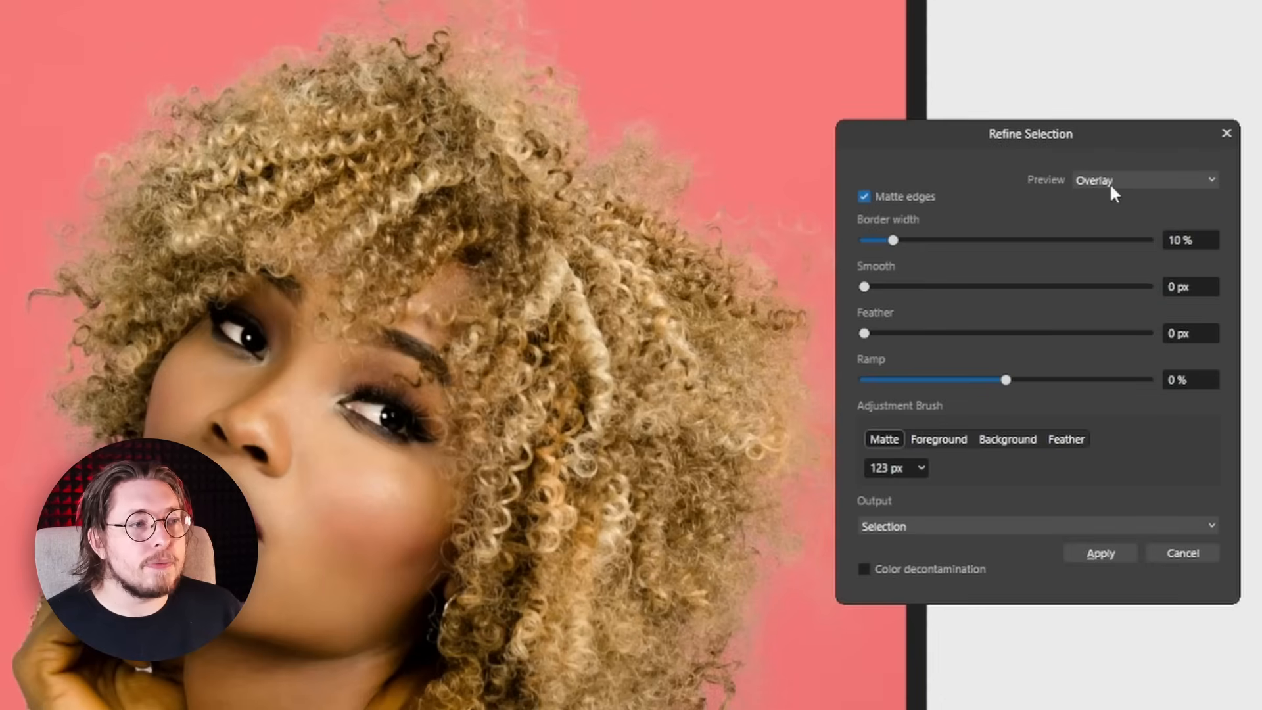
# Step: Preview on black with colour decontamination on, and matte the right and top hair edges
pyautogui.click(1142, 180)
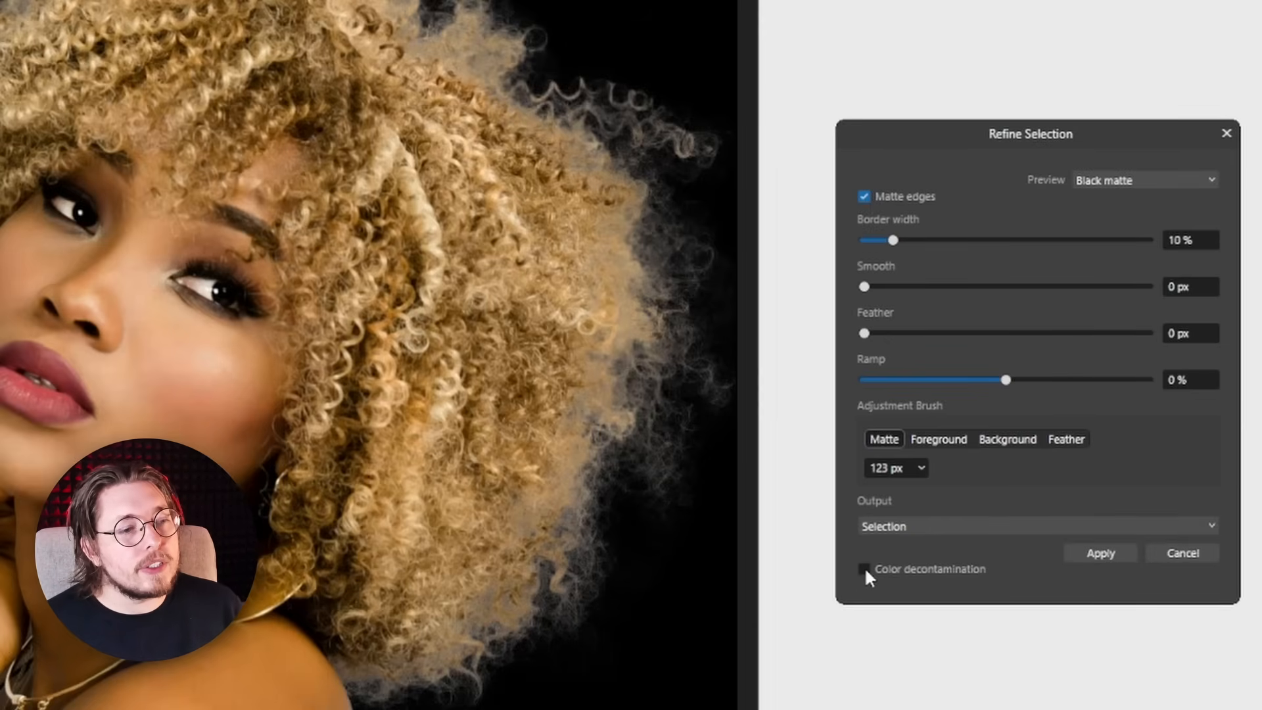
pyautogui.click(863, 569)
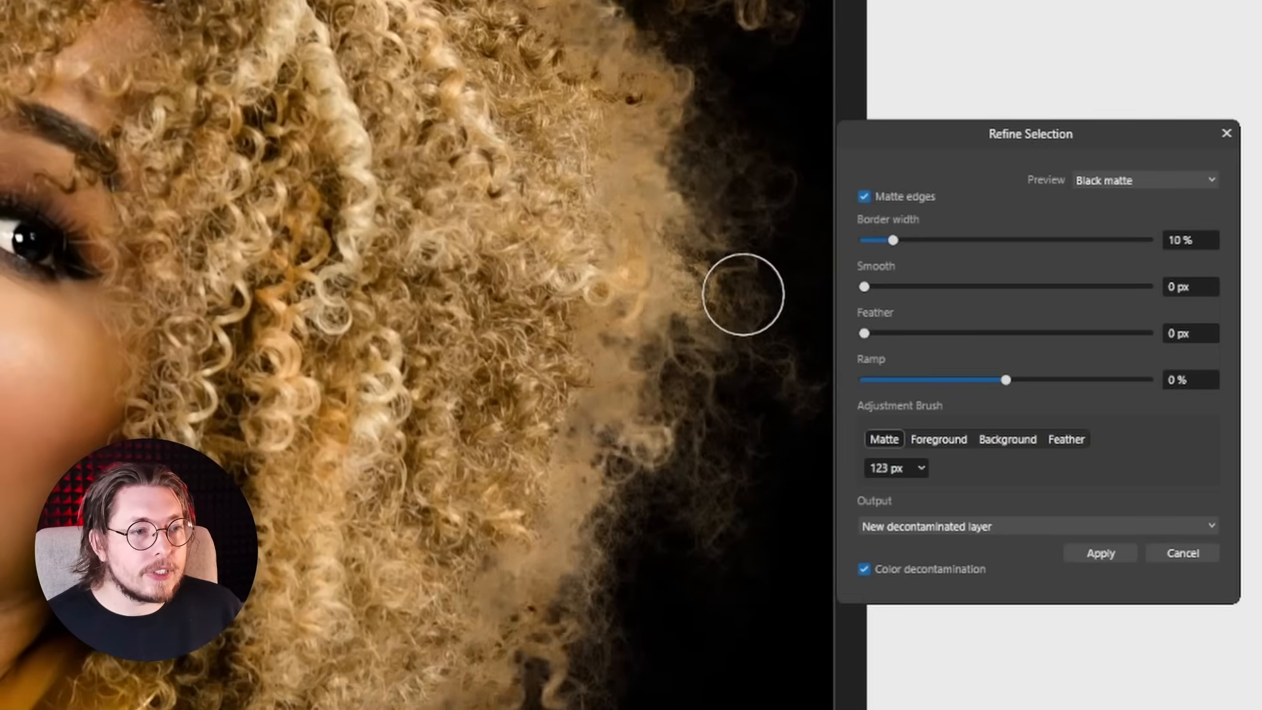
pyautogui.moveTo(741, 295); pyautogui.dragTo(684, 537)
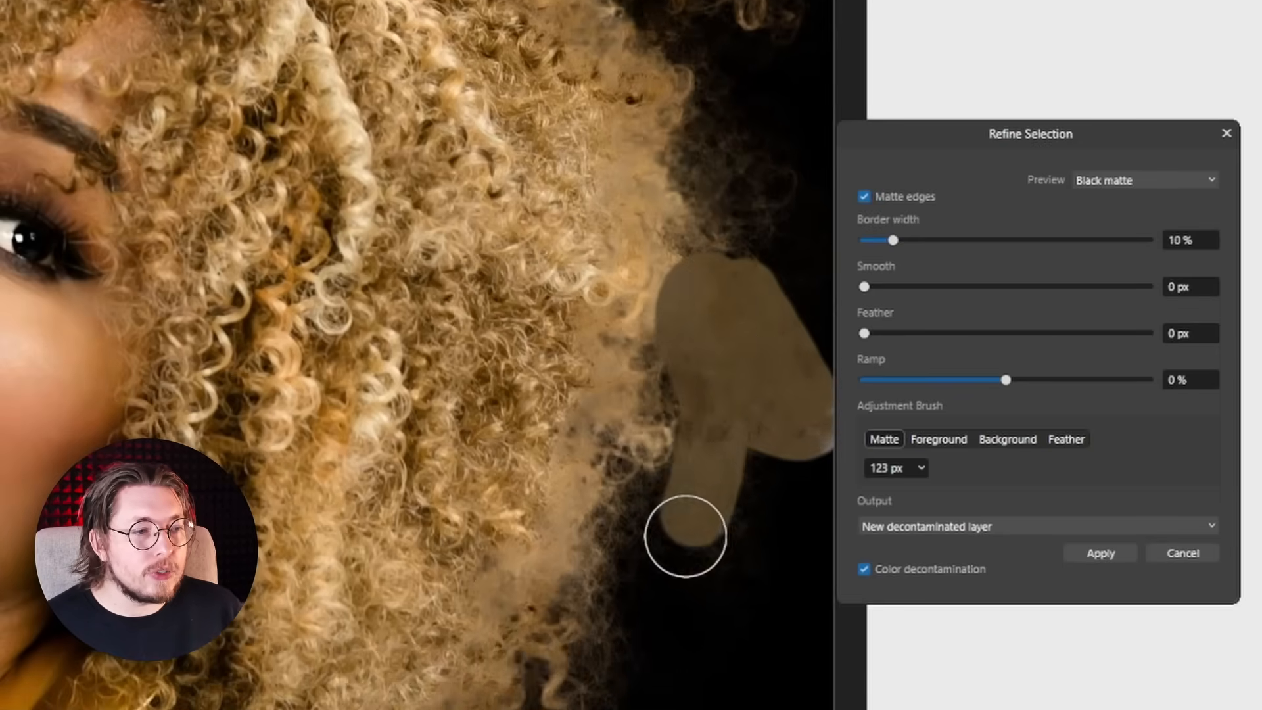
pyautogui.moveTo(684, 535); pyautogui.dragTo(639, 584)
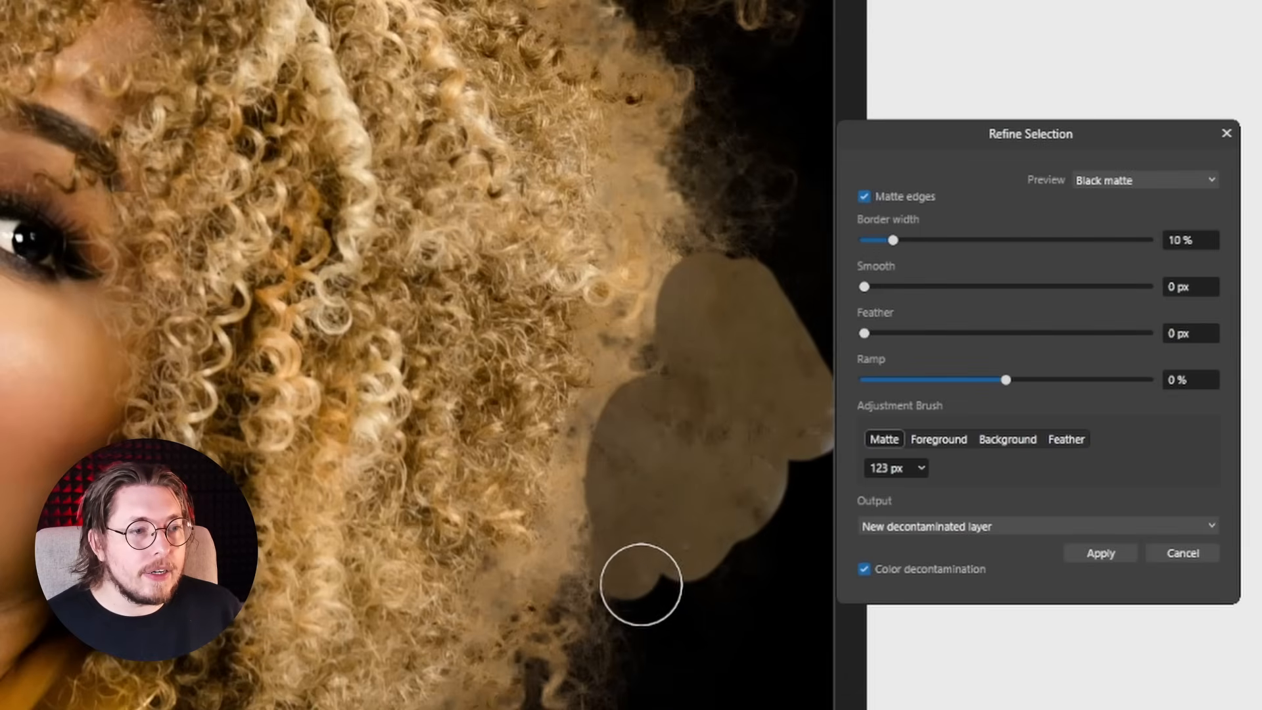
pyautogui.moveTo(640, 585); pyautogui.dragTo(748, 547)
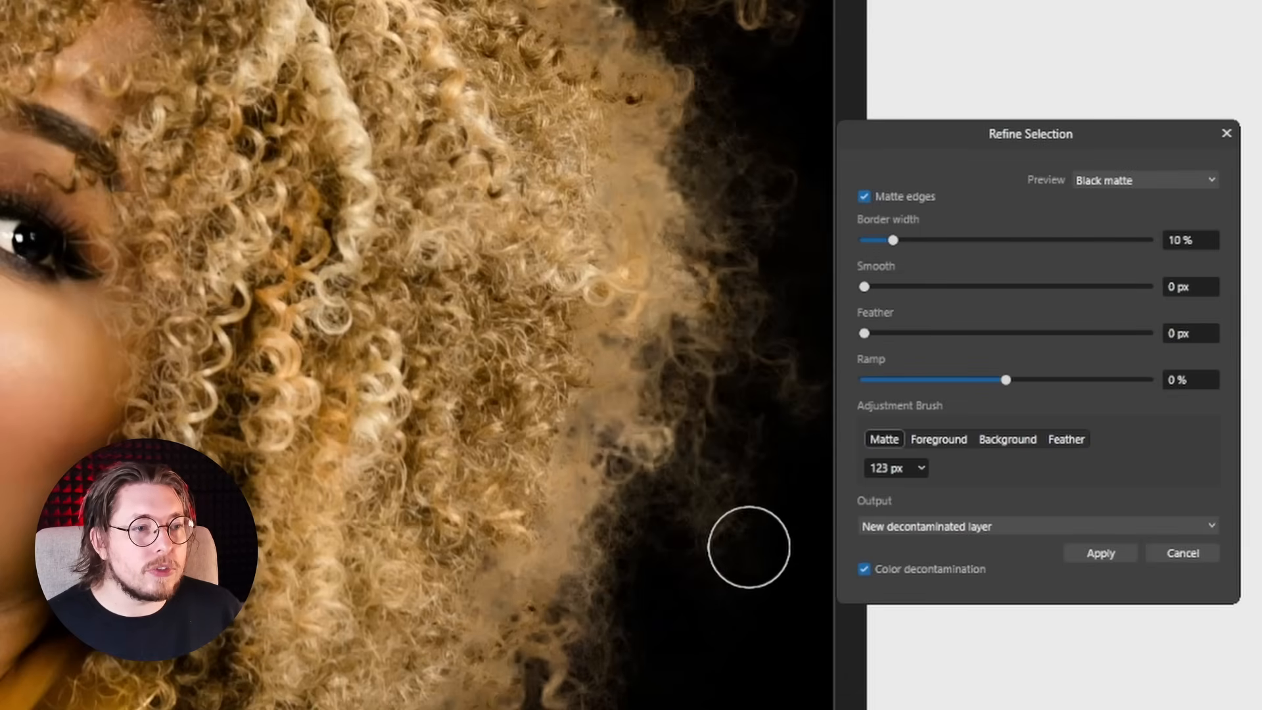
pyautogui.moveTo(748, 548); pyautogui.dragTo(665, 192)
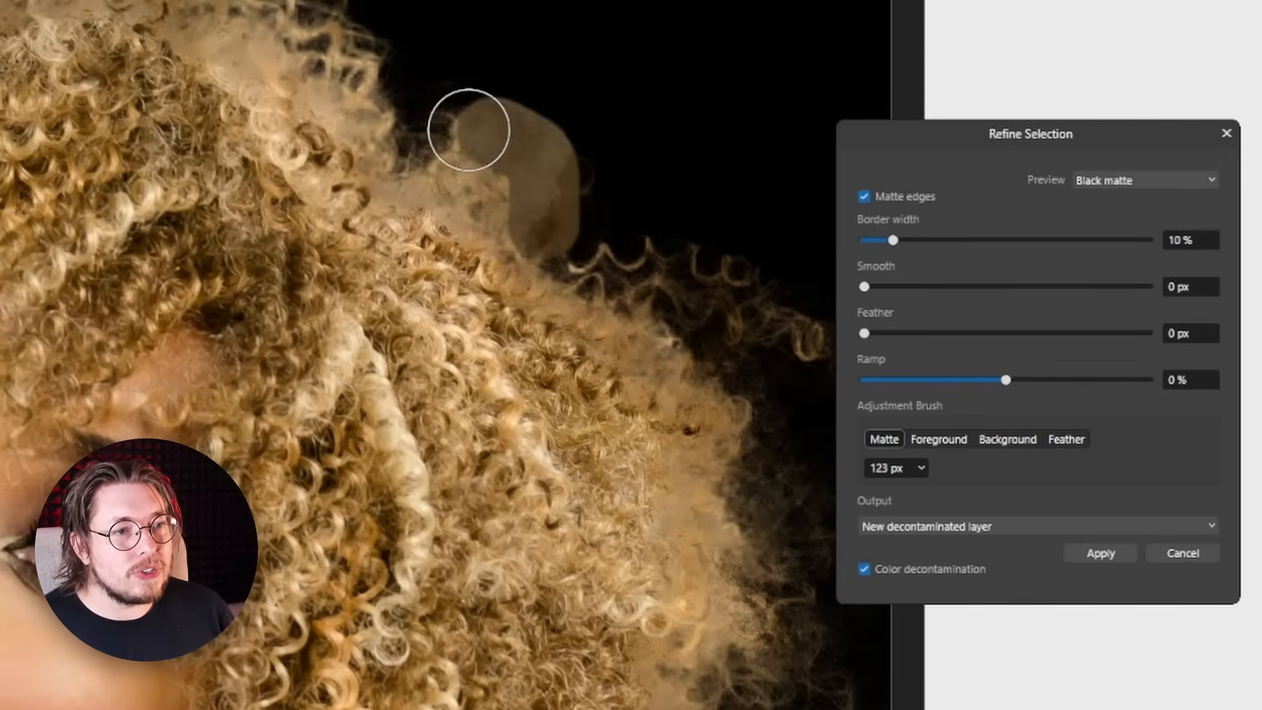
pyautogui.moveTo(1006, 379); pyautogui.dragTo(1046, 380)
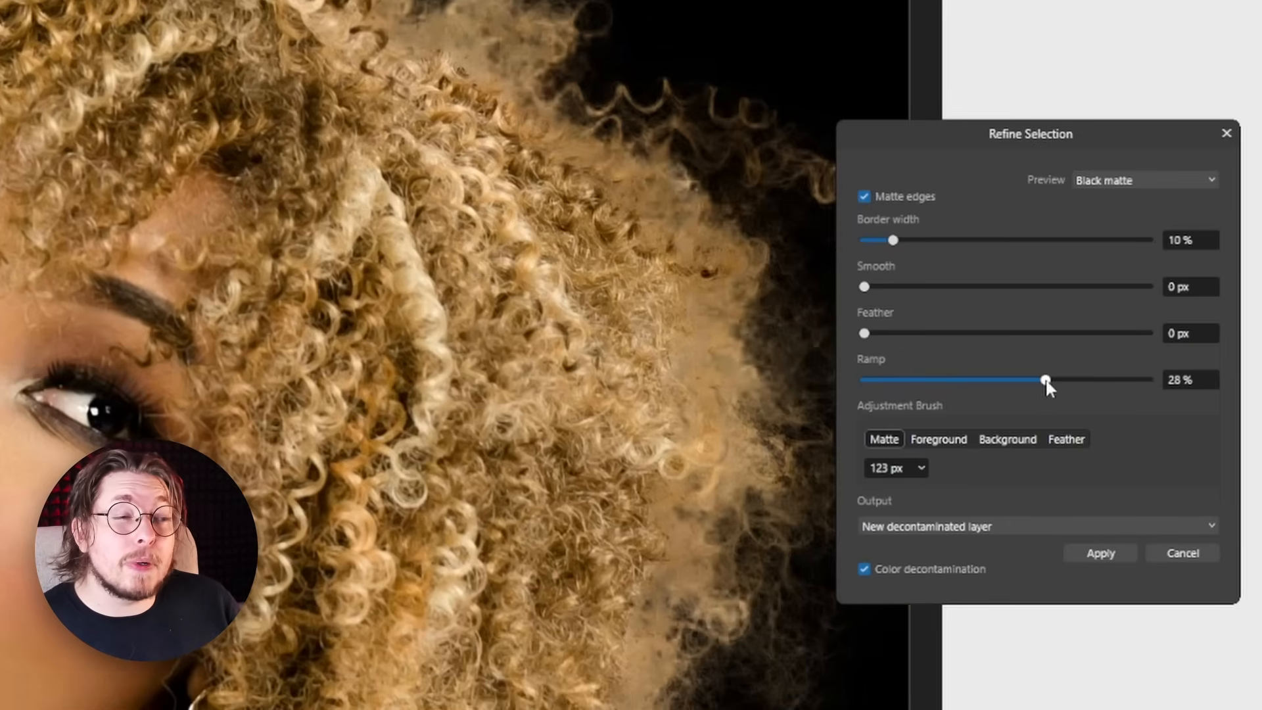
pyautogui.moveTo(1046, 379); pyautogui.dragTo(966, 380)
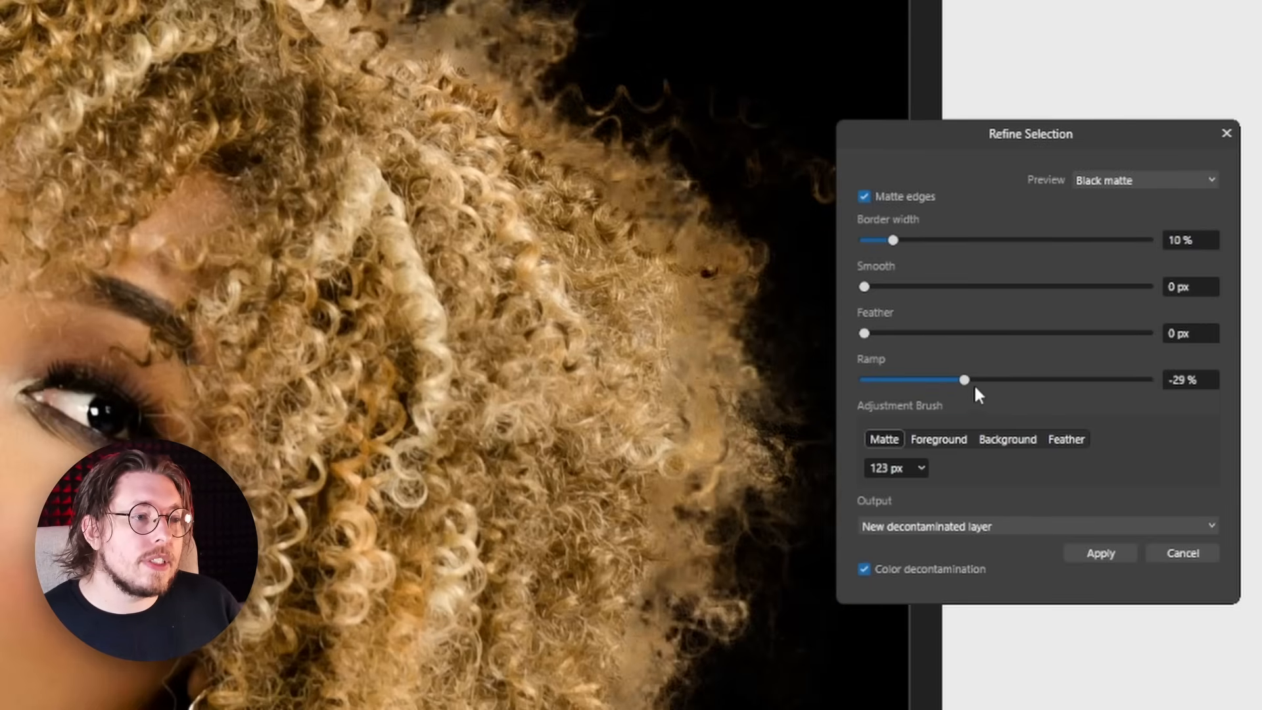
pyautogui.moveTo(965, 379); pyautogui.dragTo(1040, 380)
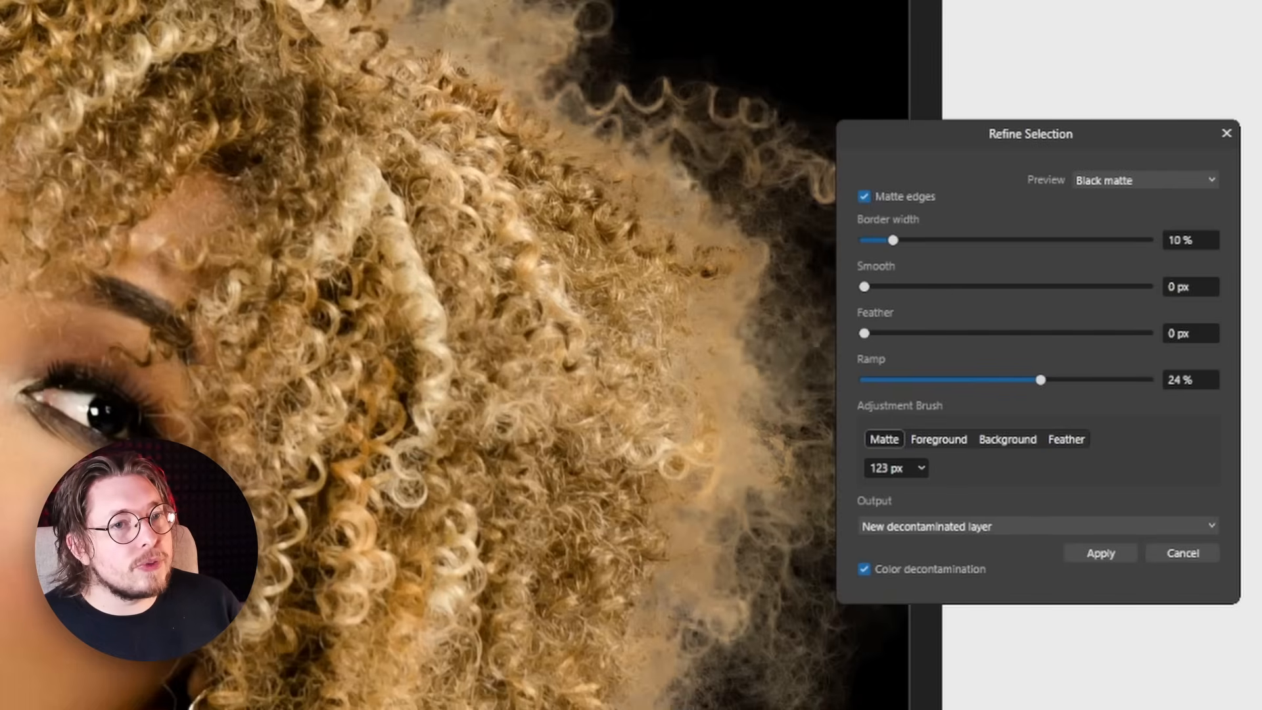
pyautogui.moveTo(1041, 379); pyautogui.dragTo(1006, 379)
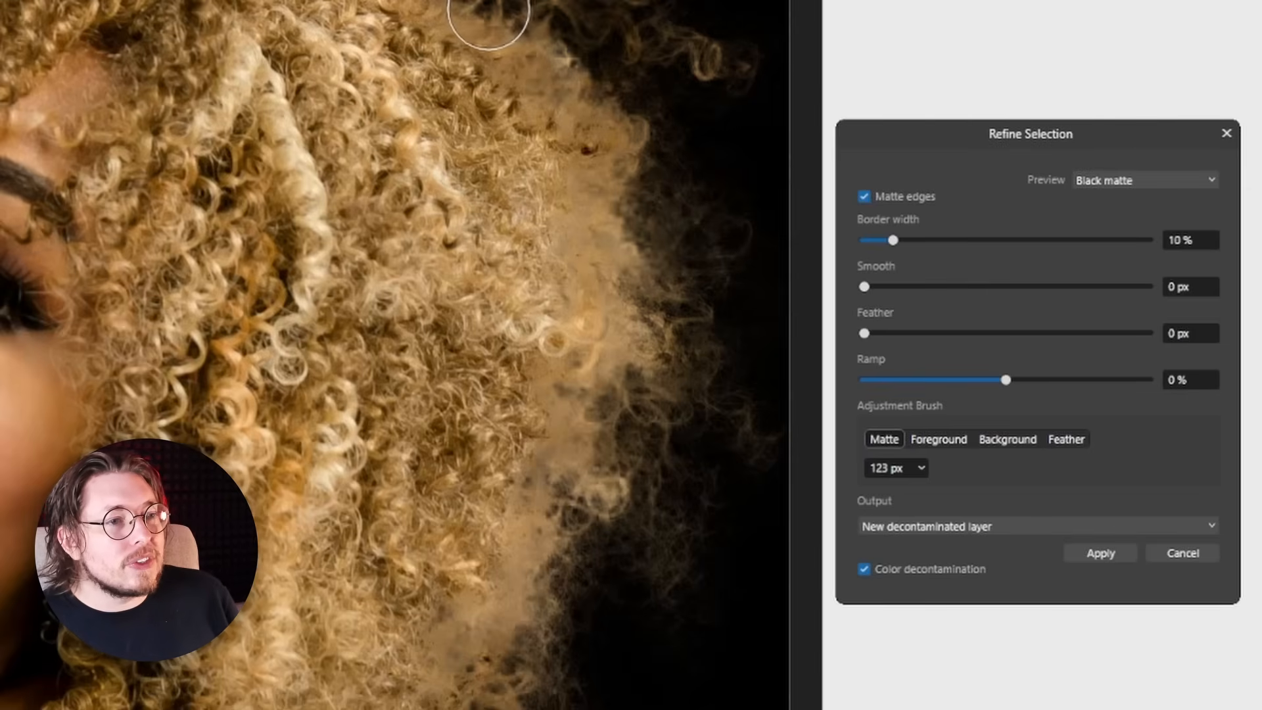
# Step: Set the matte Border width to 20% after trying 15% and 10%
pyautogui.moveTo(894, 240); pyautogui.dragTo(906, 240)
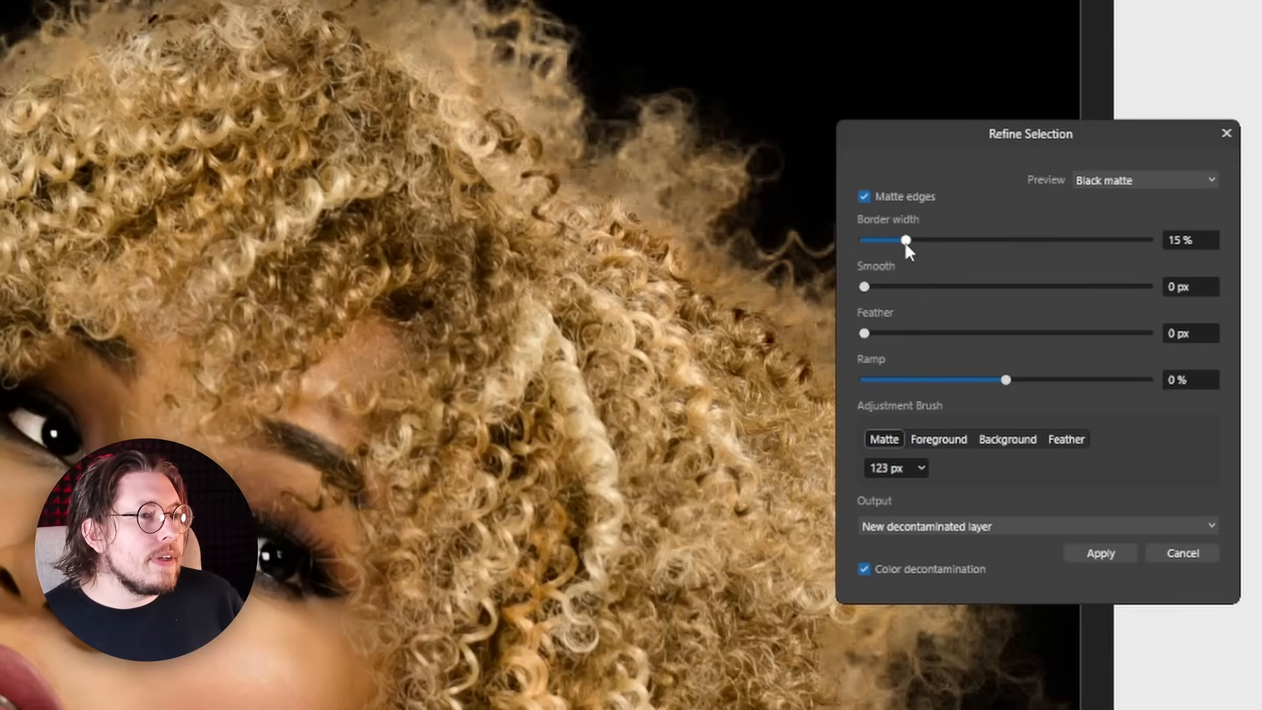
pyautogui.moveTo(906, 240); pyautogui.dragTo(895, 240)
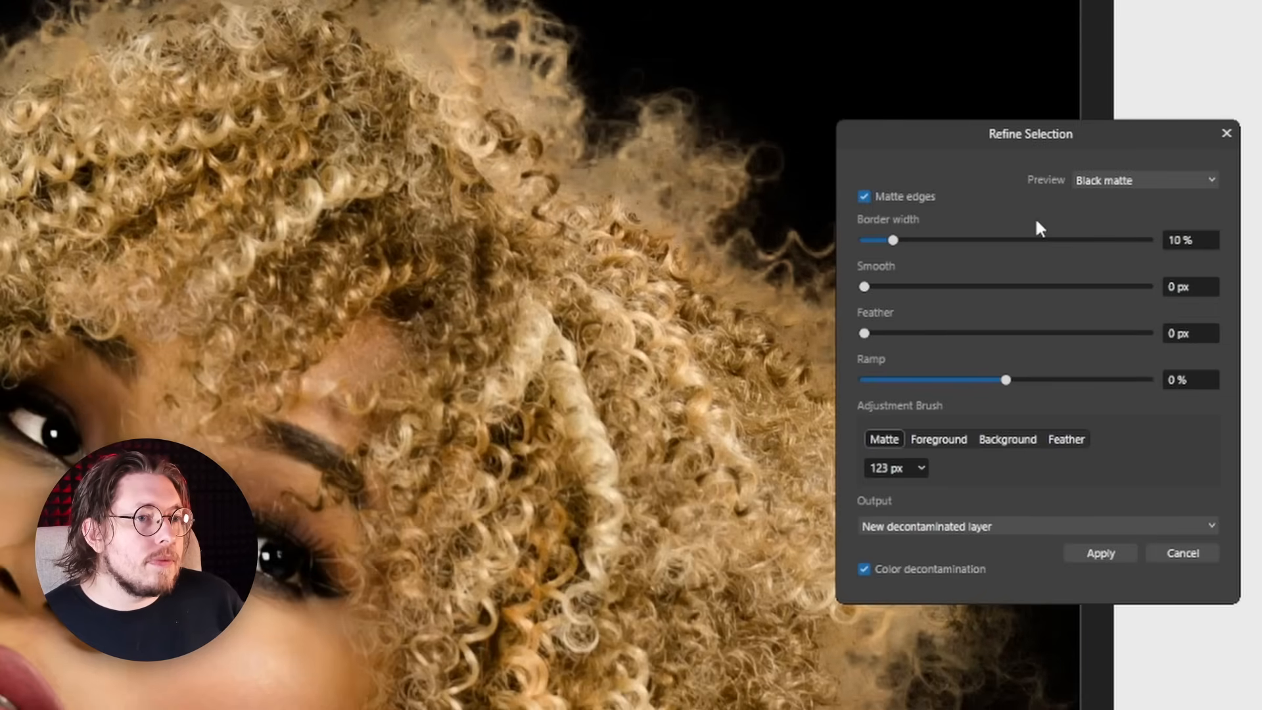
pyautogui.moveTo(893, 240); pyautogui.dragTo(923, 239)
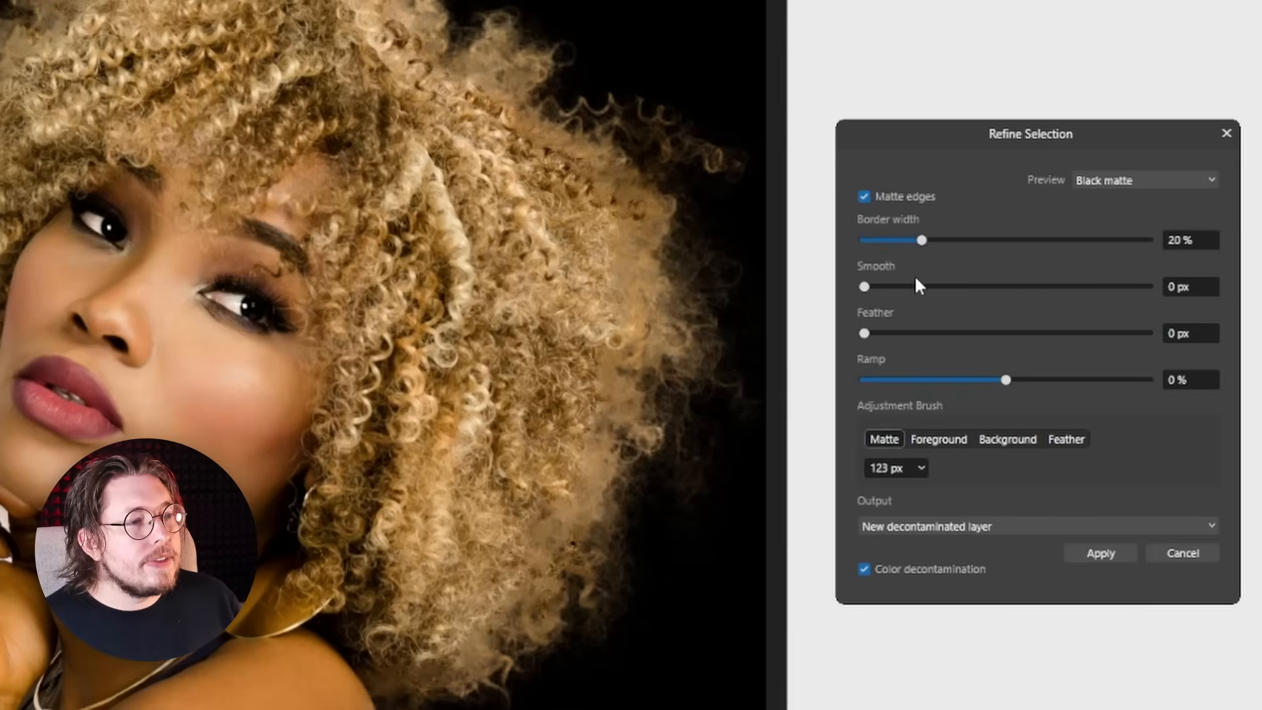
pyautogui.moveTo(1026, 233)
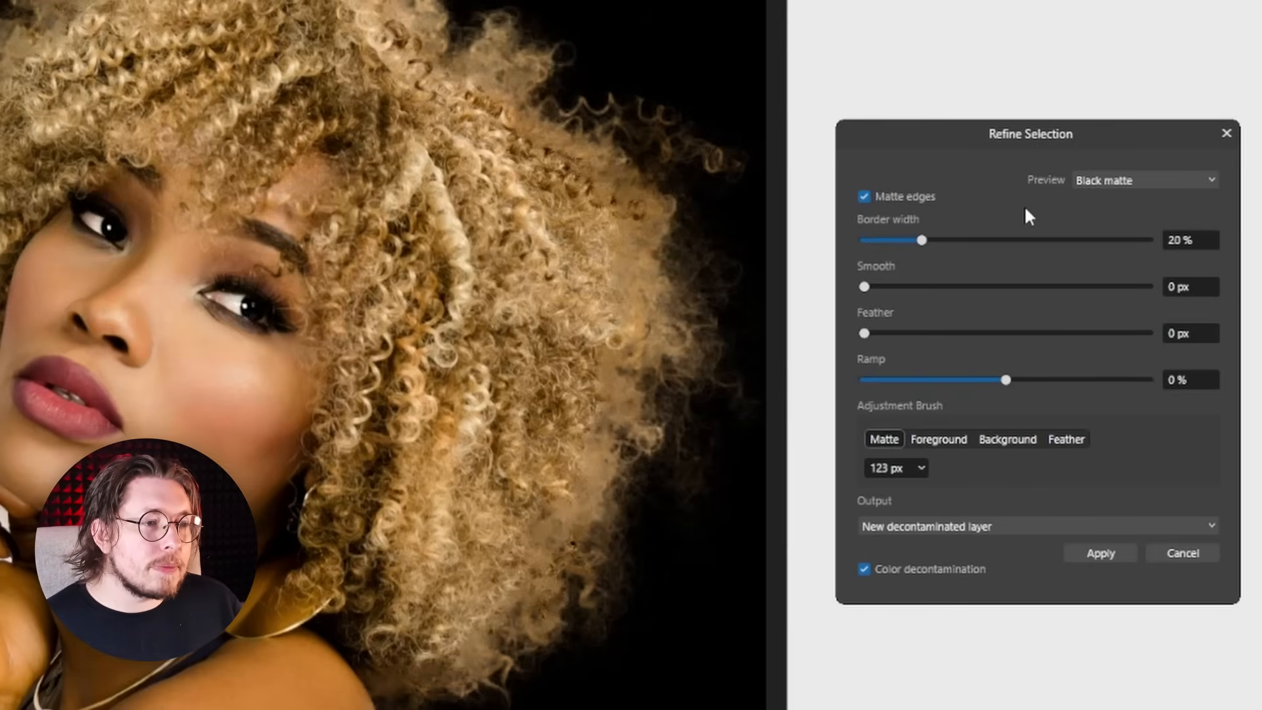
pyautogui.moveTo(1126, 337)
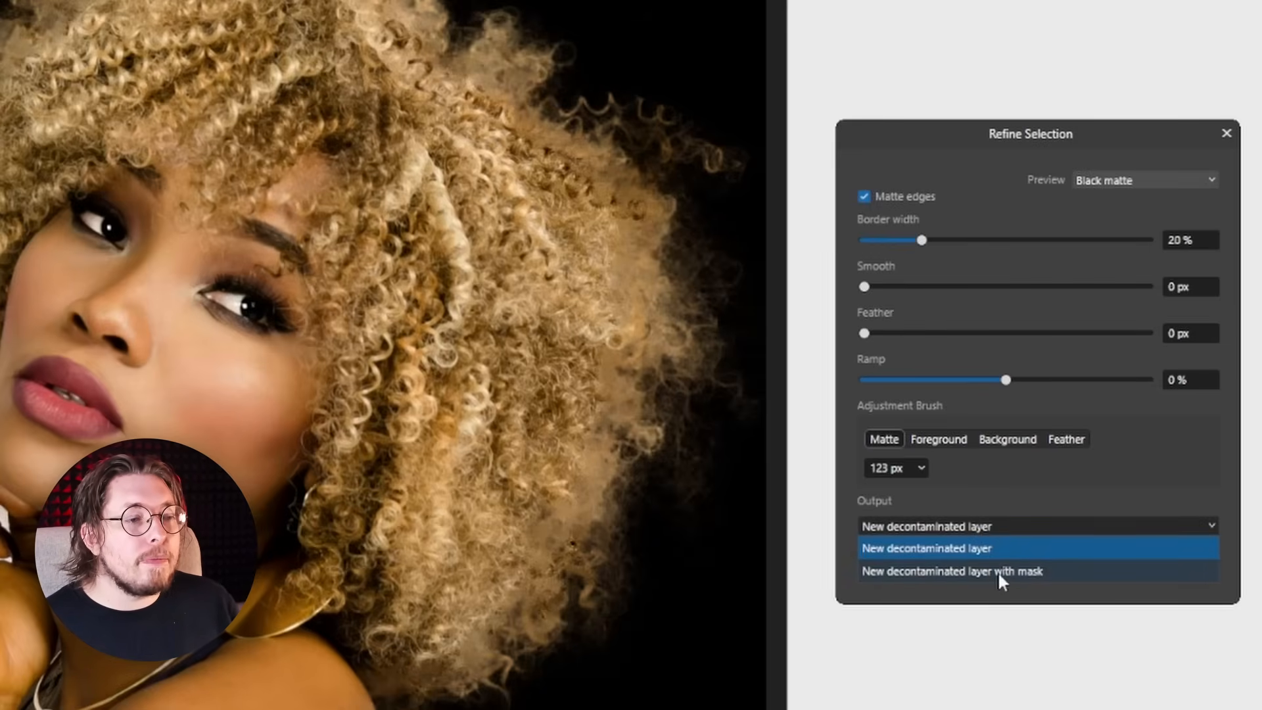
# Step: Output the refinement as a new decontaminated layer with mask and apply it
pyautogui.click(974, 570)
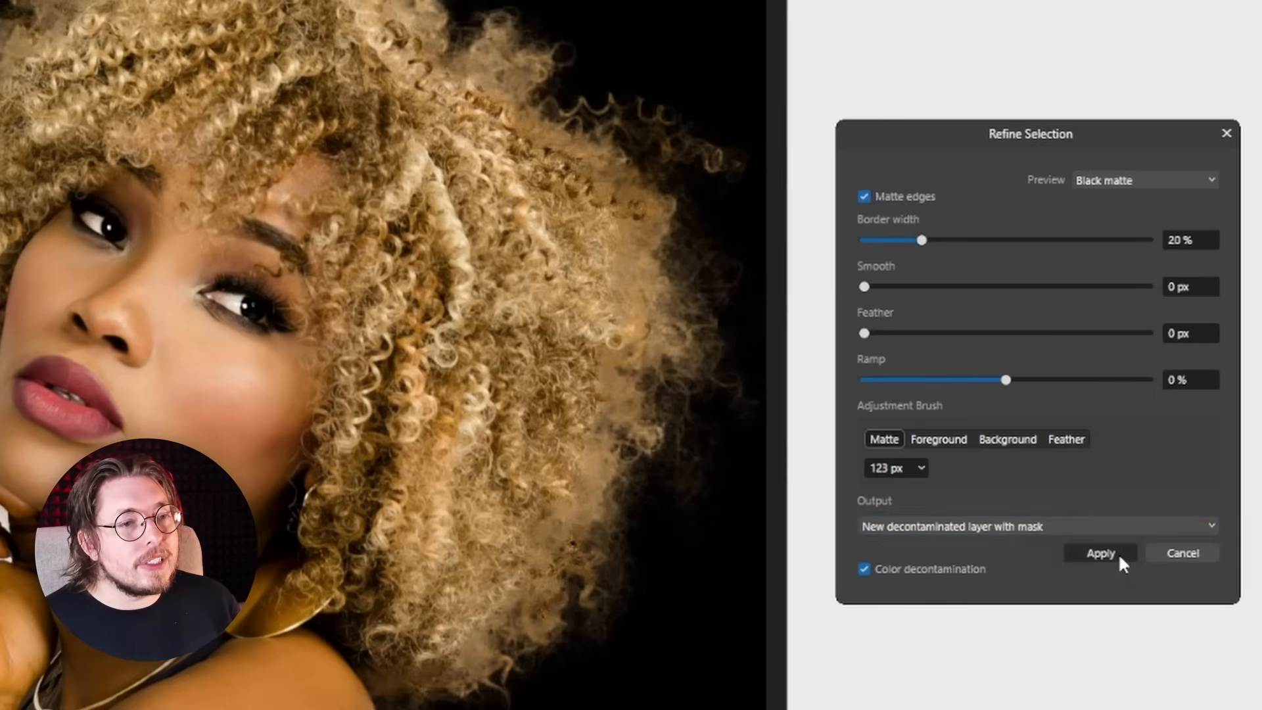
pyautogui.click(1099, 553)
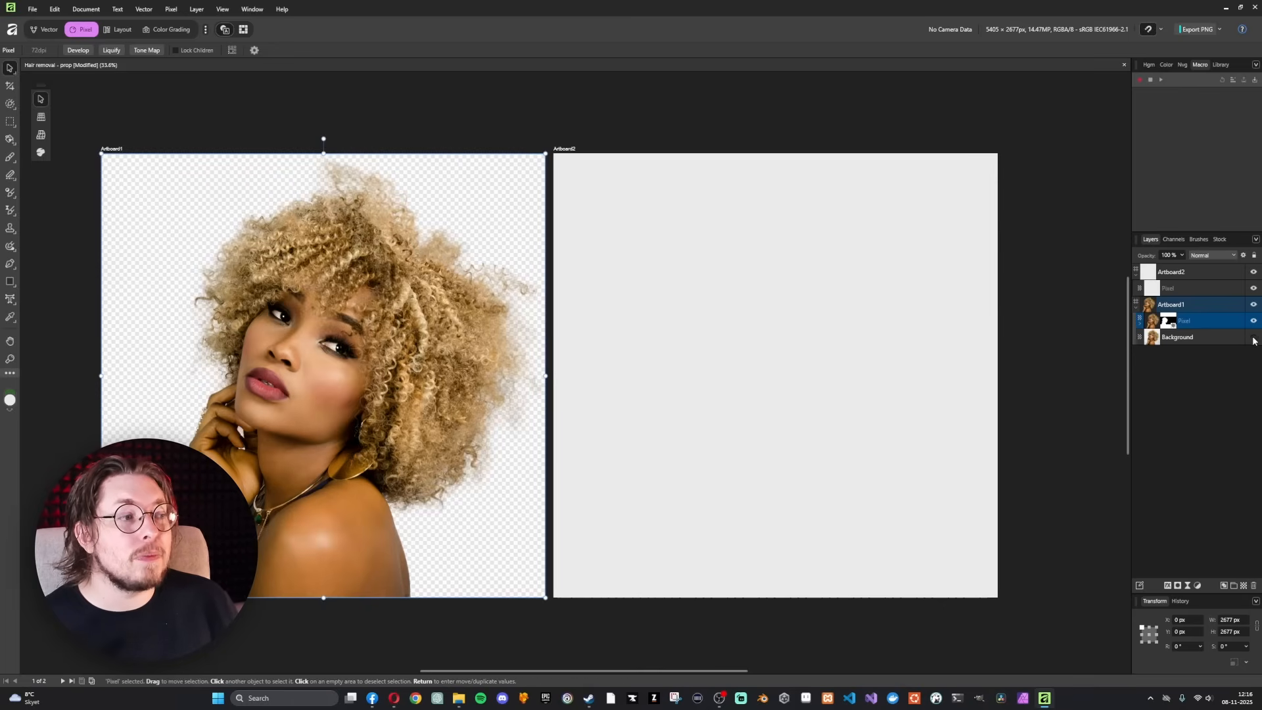
# Step: Toggle visibility of the cut-out layer and the Background layer in the Layers panel
pyautogui.click(1252, 336)
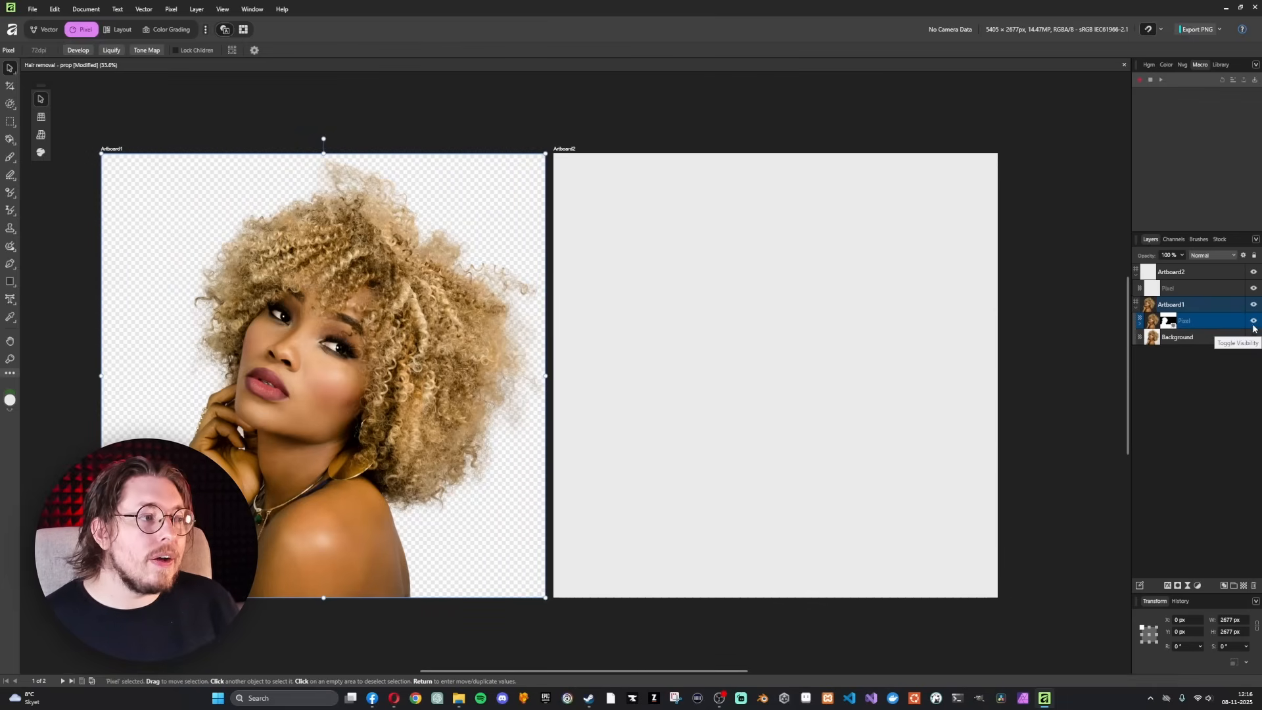
pyautogui.click(1252, 336)
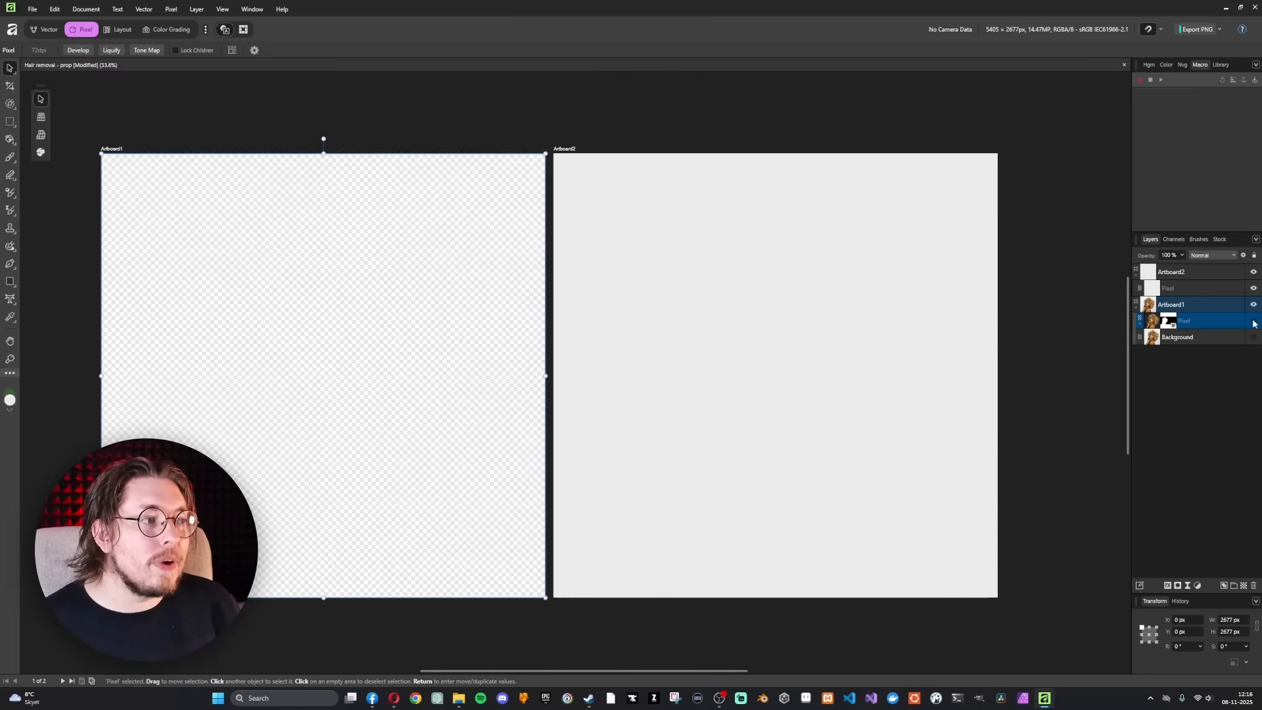
pyautogui.click(1252, 320)
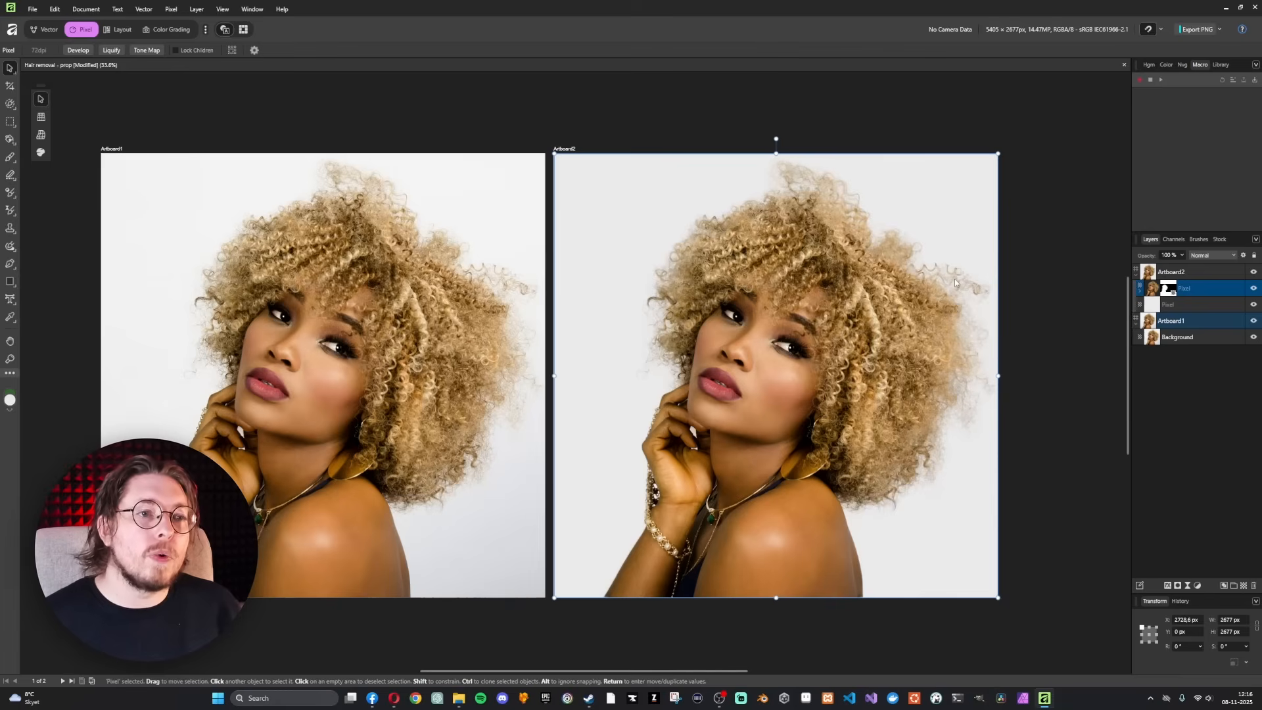
pyautogui.moveTo(588, 203)
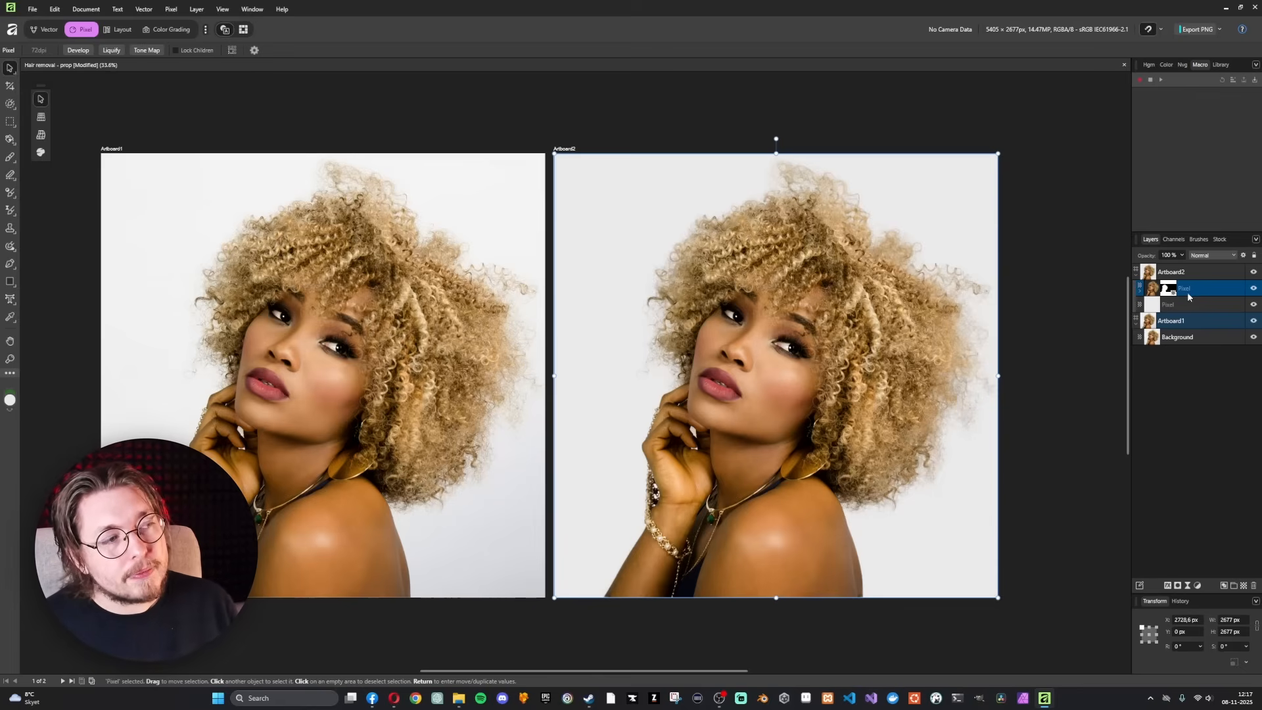
# Step: Duplicate the masked cut-out layer and drag the copy's opacity down
pyautogui.rightClick(1191, 288)
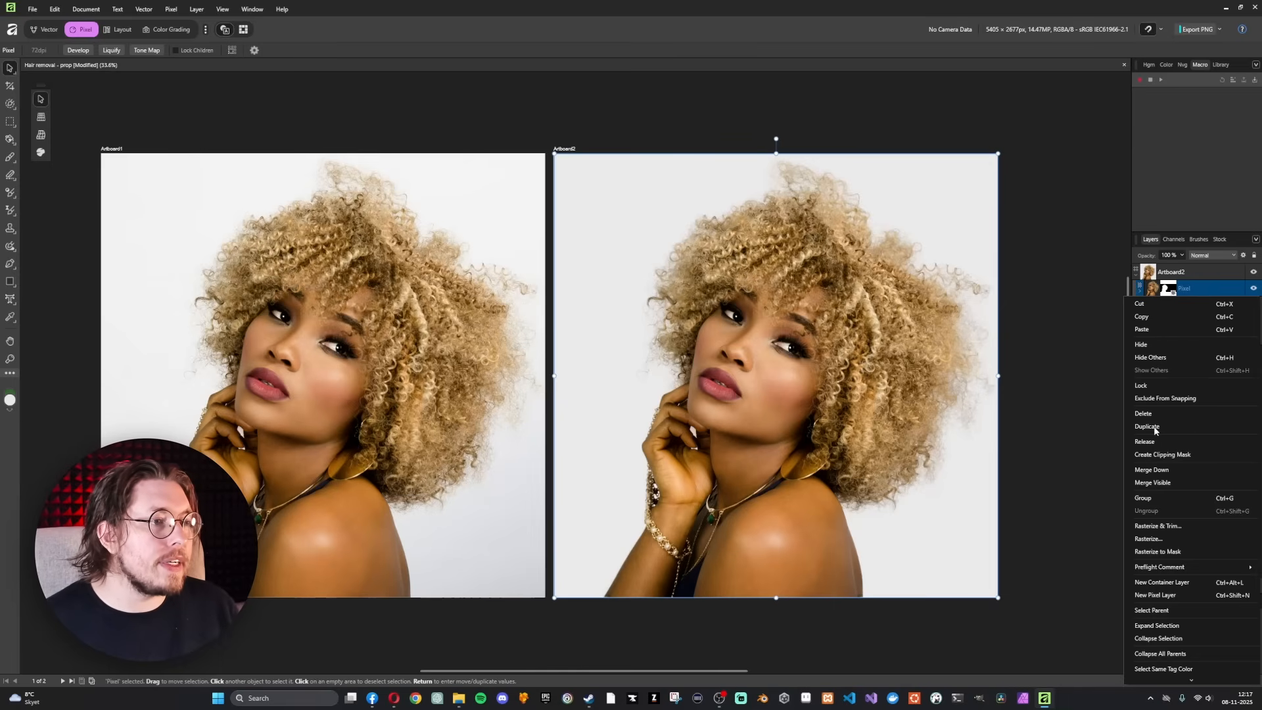
pyautogui.click(1147, 426)
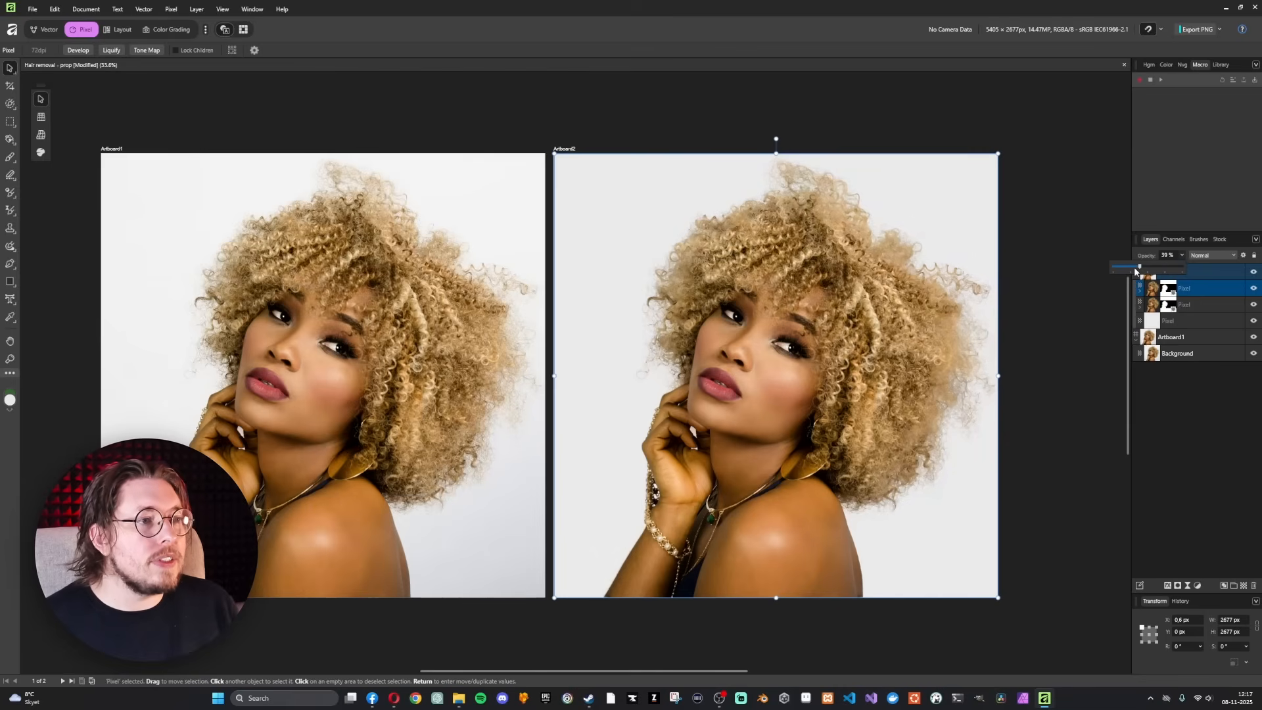
pyautogui.moveTo(1137, 266); pyautogui.dragTo(1116, 266)
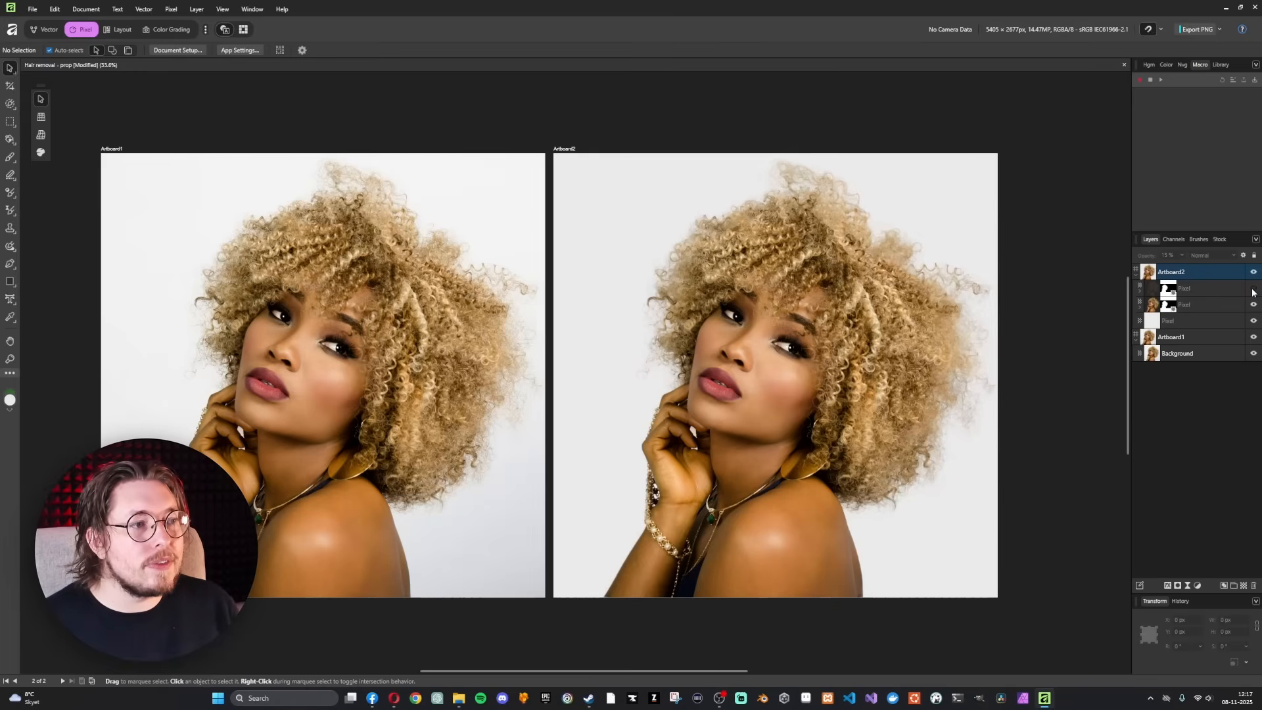
pyautogui.moveTo(962, 243)
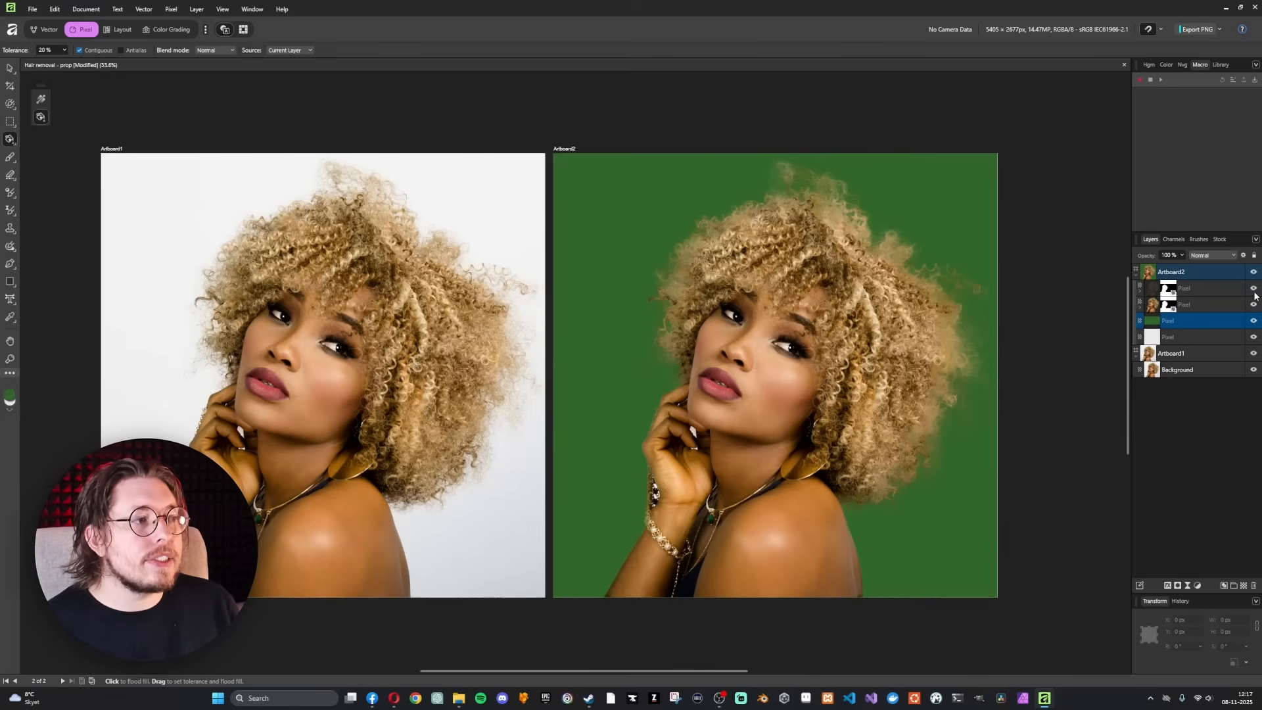
# Step: Pick a very pale green fill colour and flood-fill the background layer with it
pyautogui.click(10, 397)
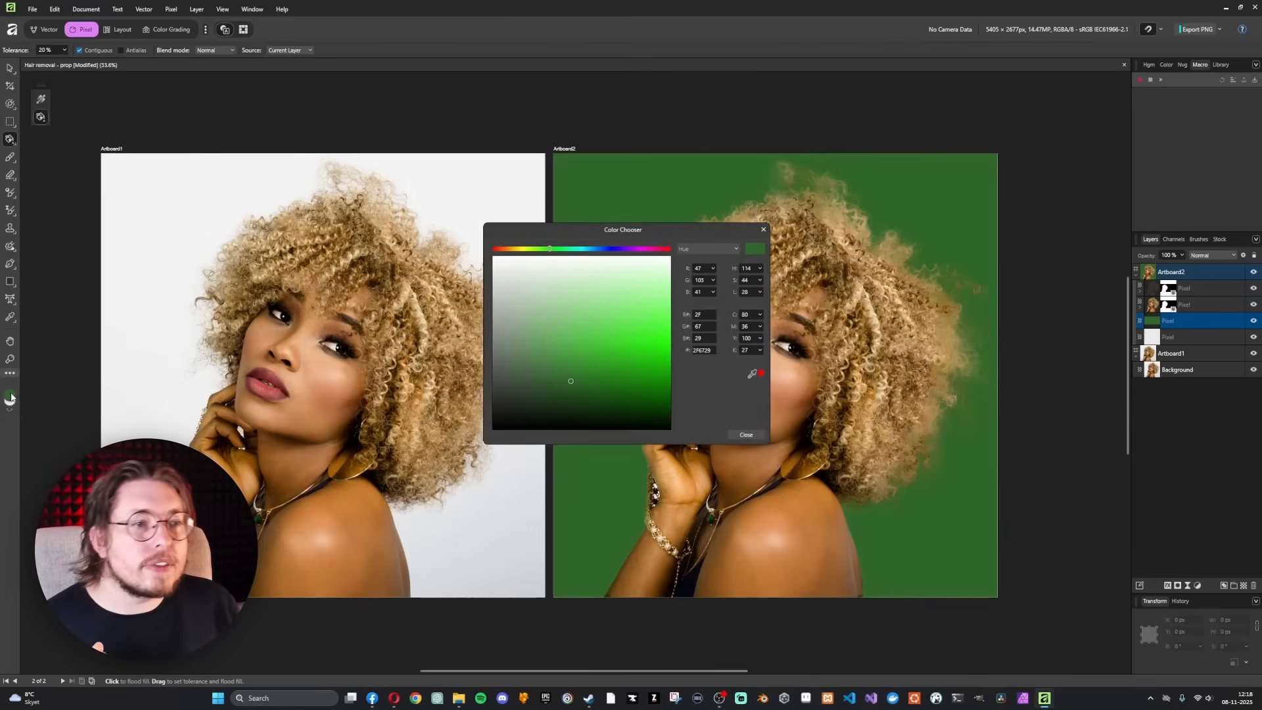
pyautogui.click(555, 271)
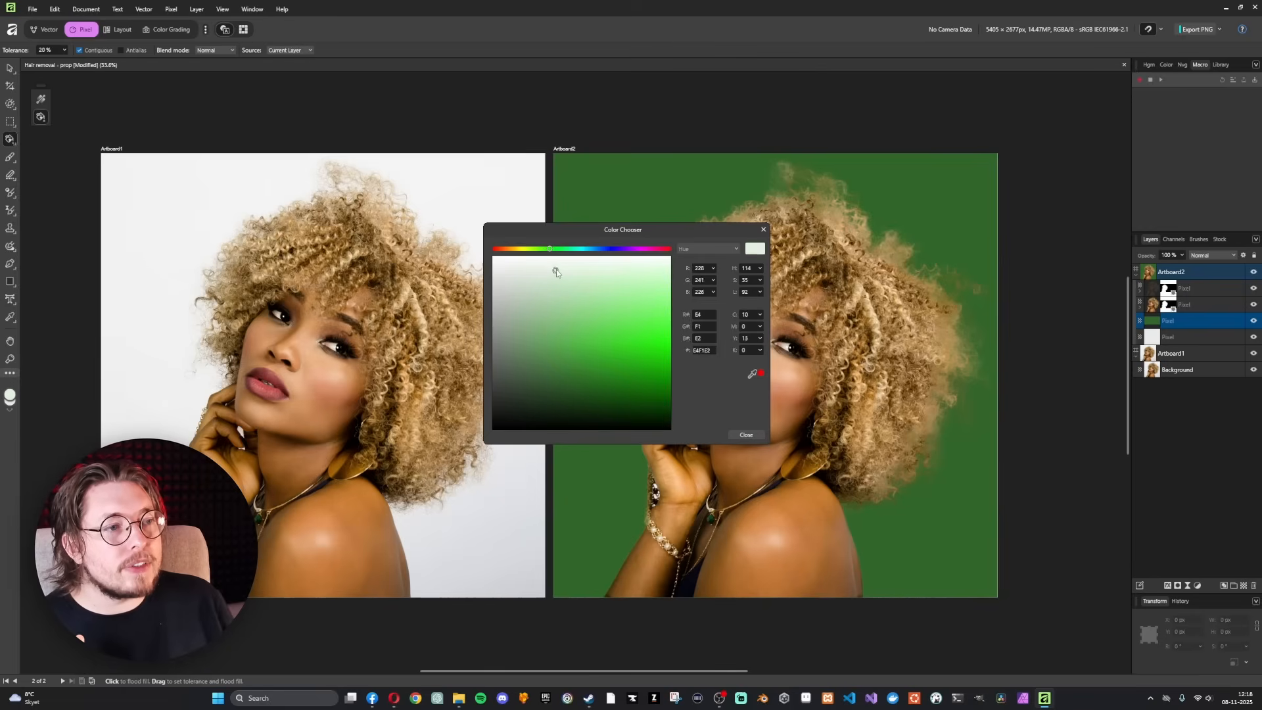
pyautogui.click(744, 434)
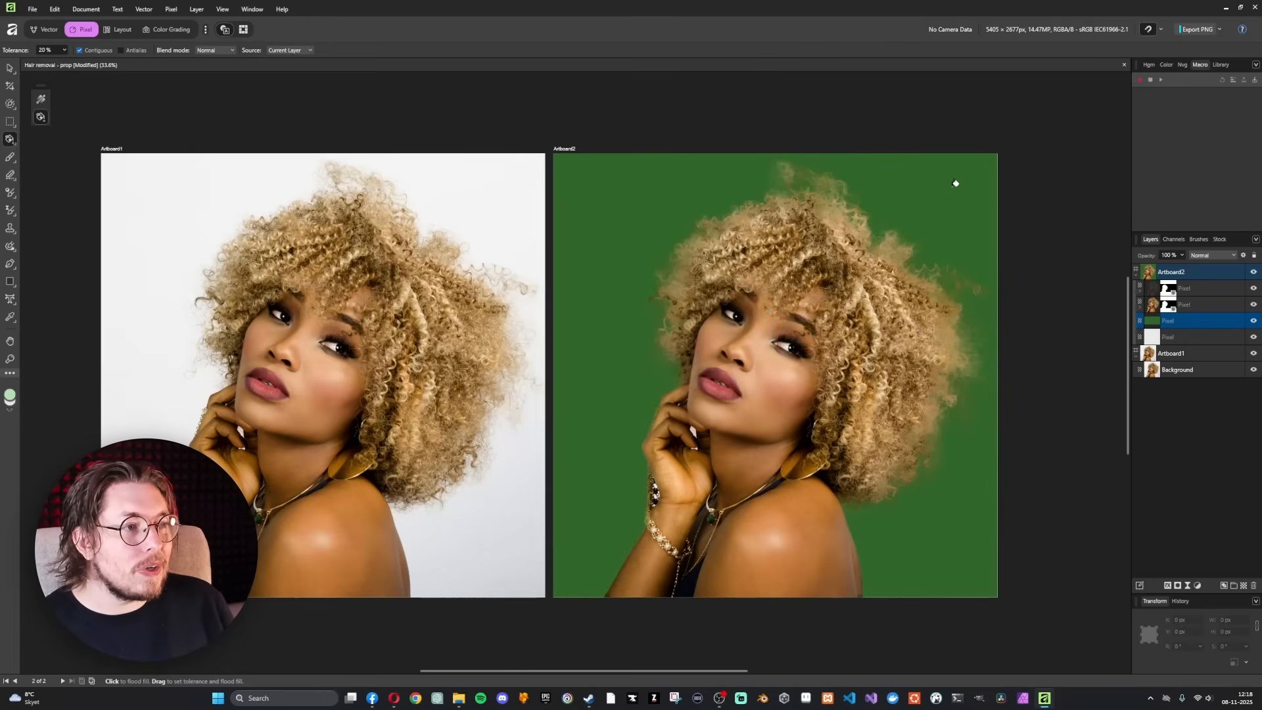
pyautogui.click(955, 183)
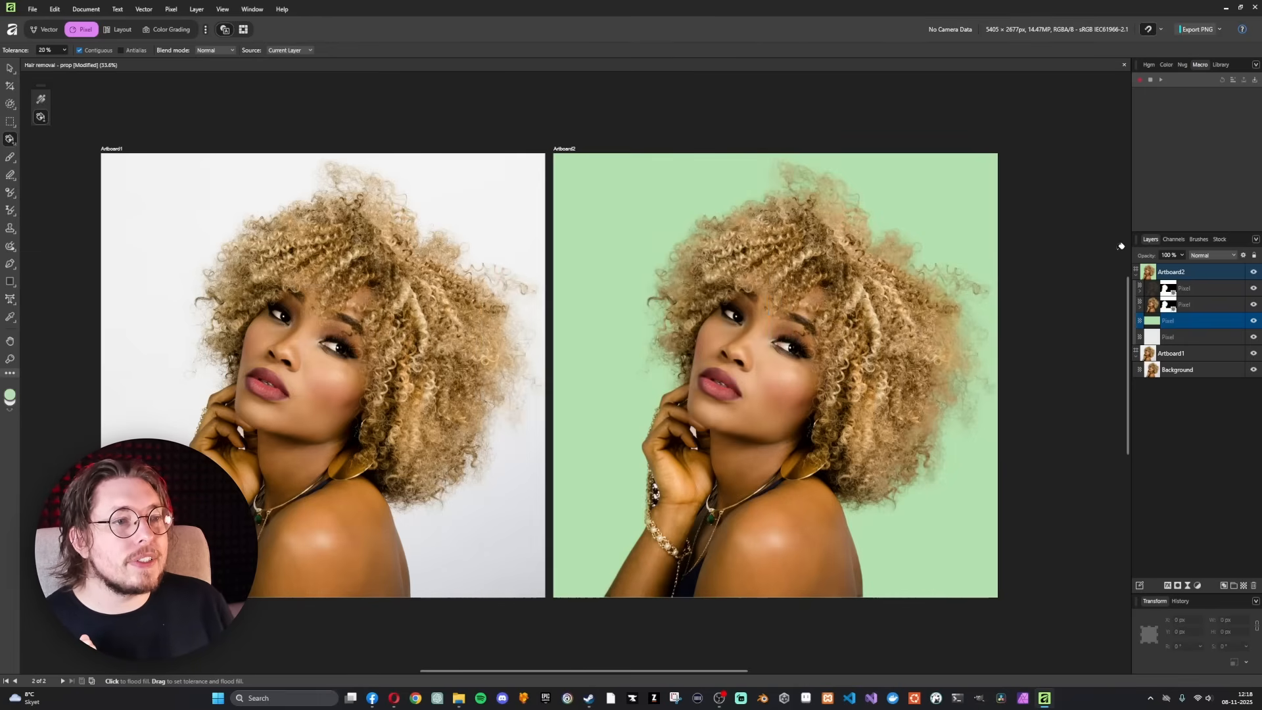